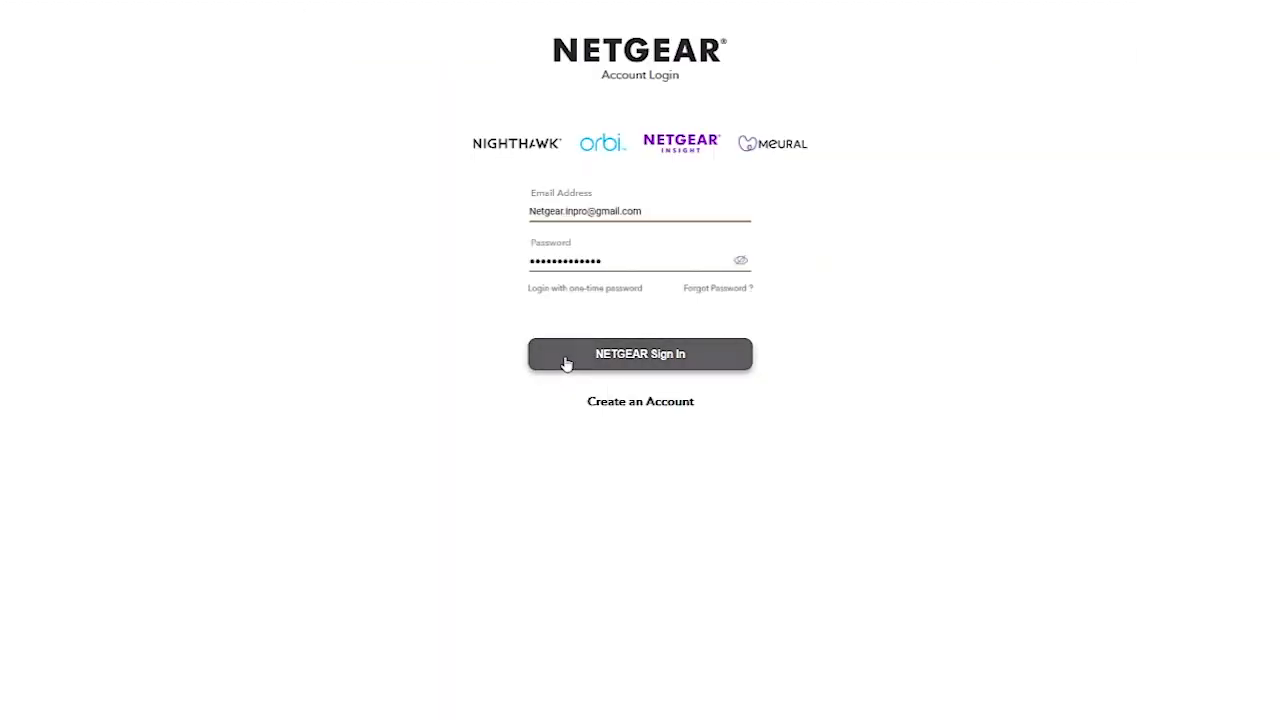
Sign in to the NETGEAR account with the filled-in credentials, loading the location dashboard.
left_click(640, 354)
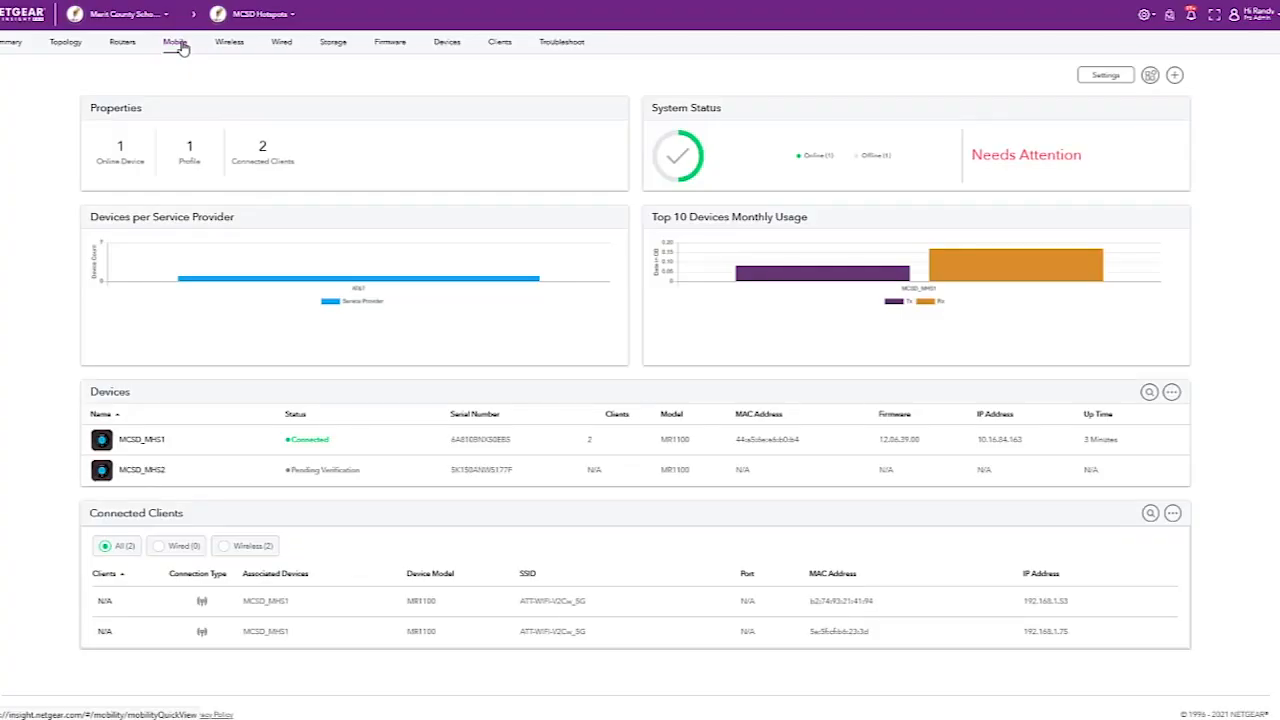
mouse_move(224, 80)
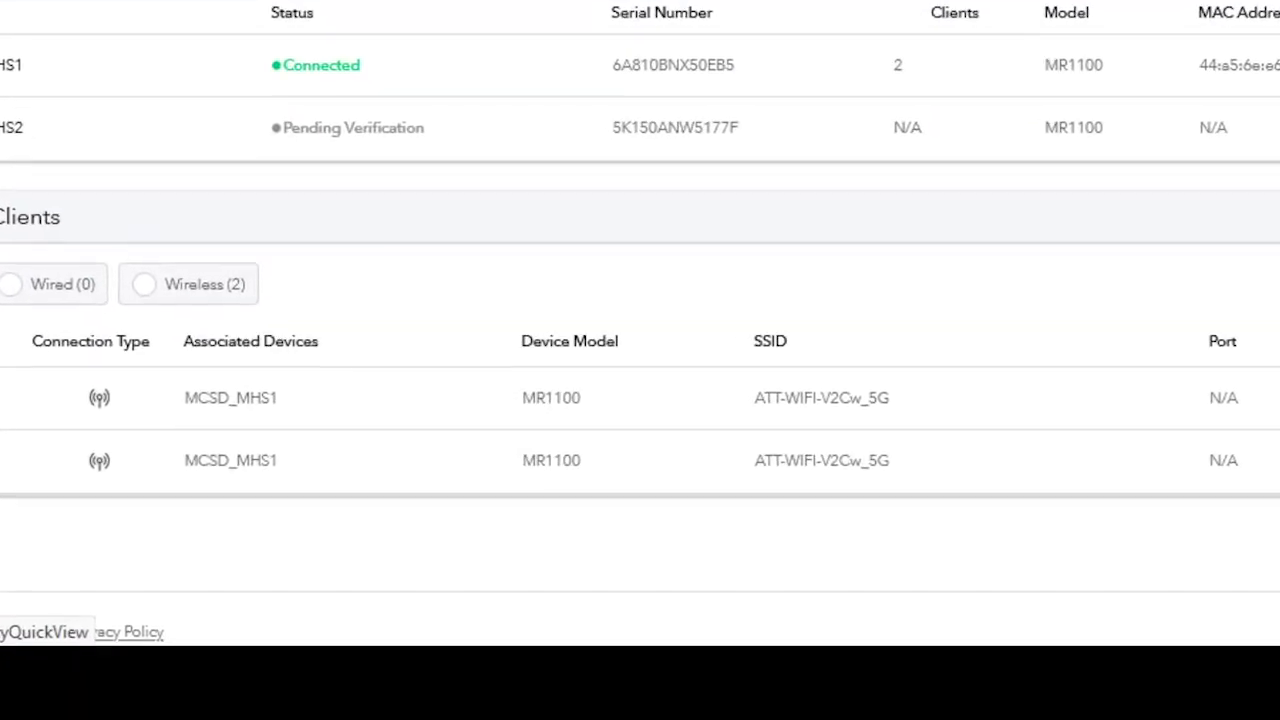
scroll("down", 3)
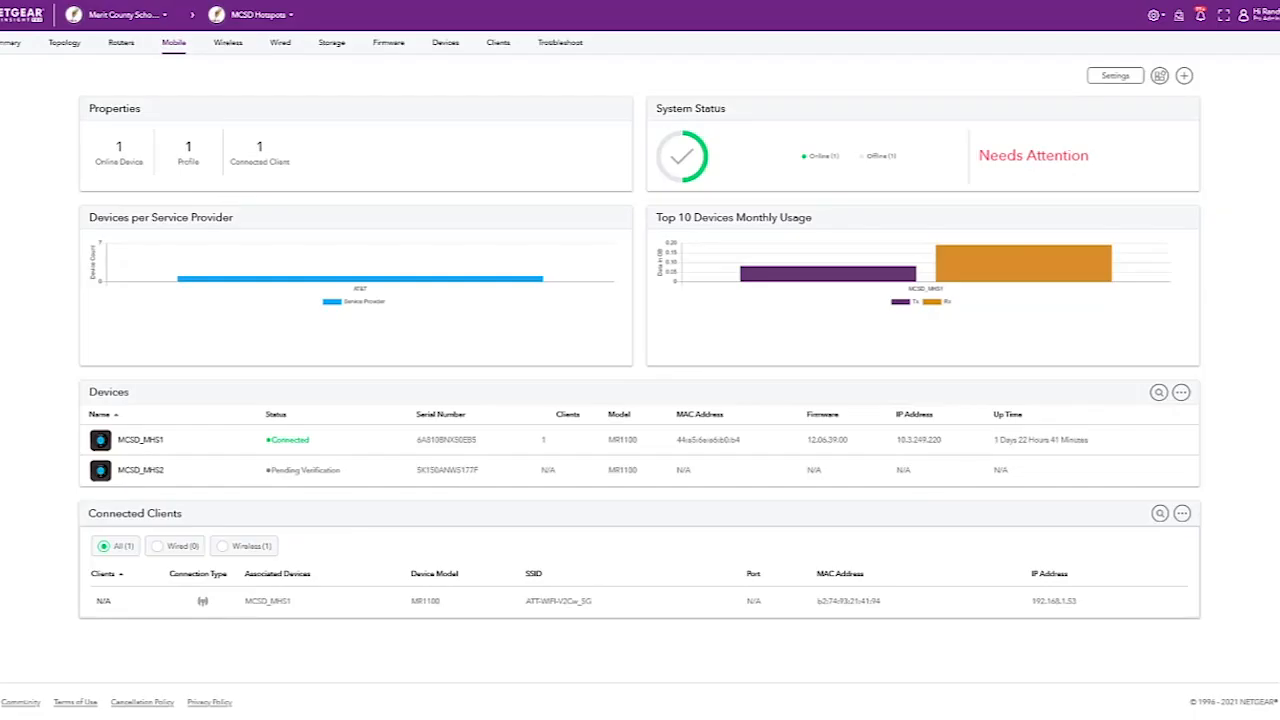
mouse_move(1116, 76)
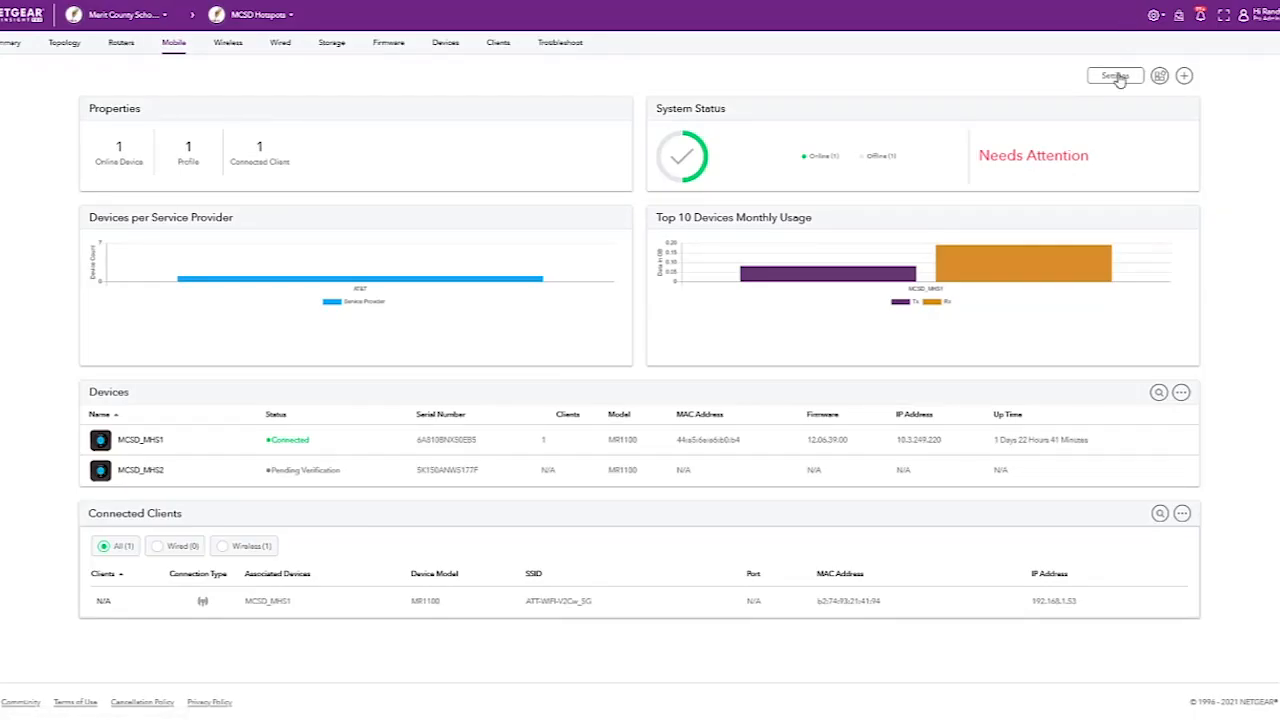
From Settings, edit the Default mobile profile and reach its Schedules section.
left_click(1116, 76)
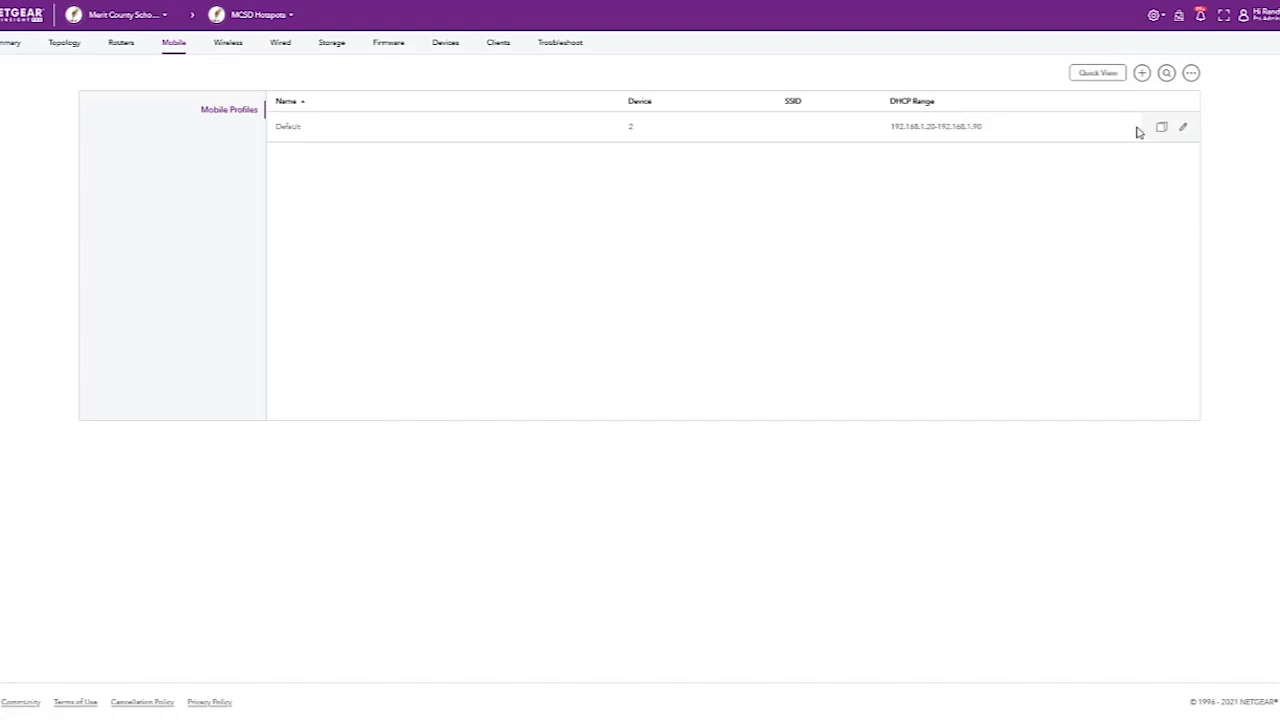
mouse_move(1184, 132)
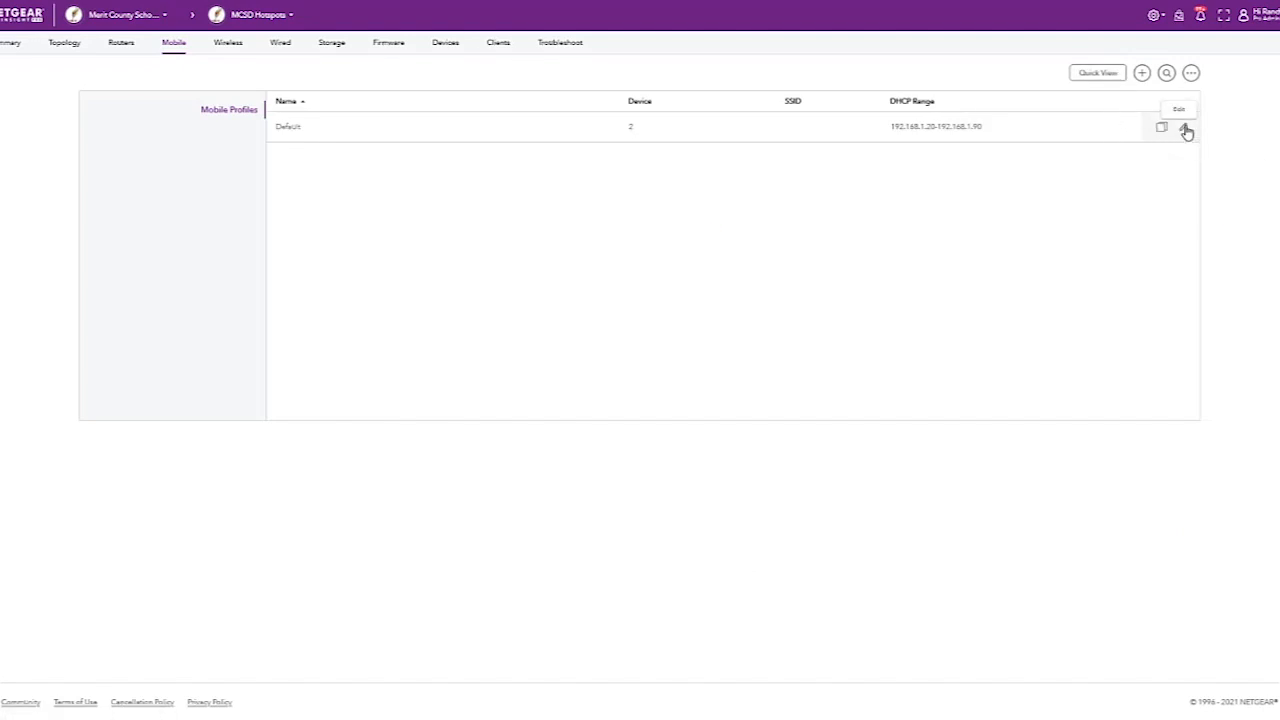
left_click(1186, 132)
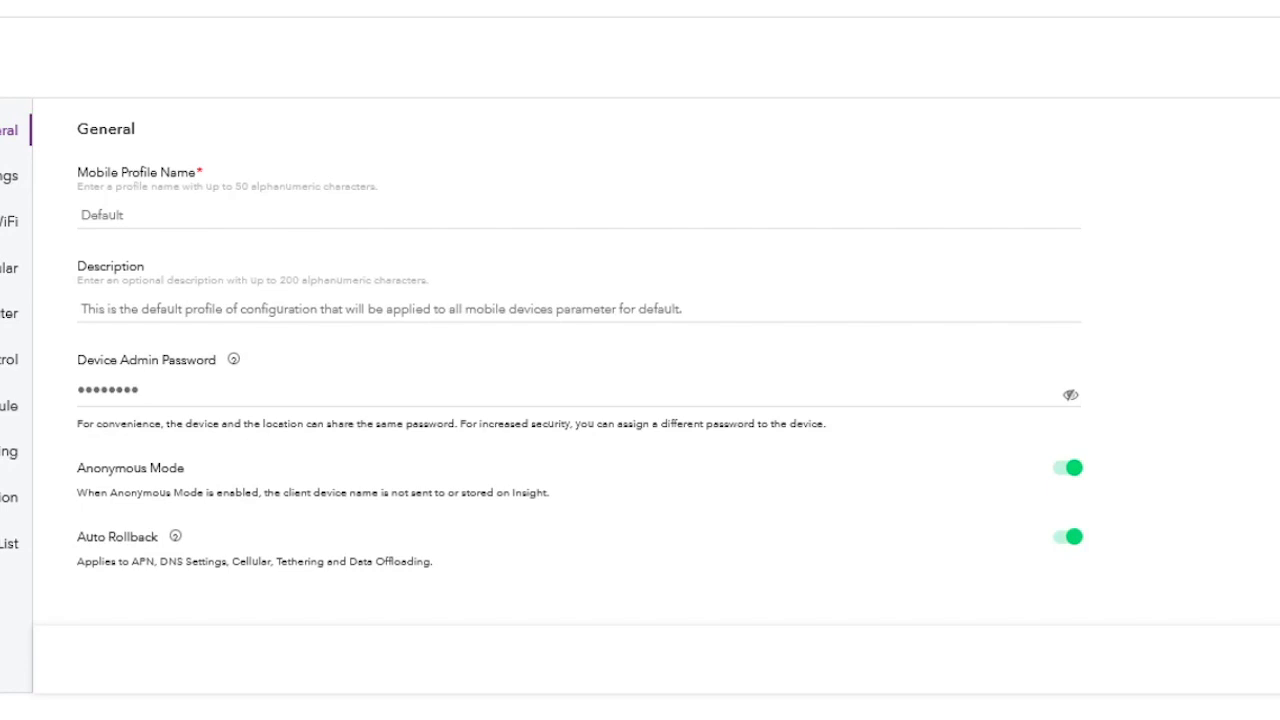
left_click(240, 316)
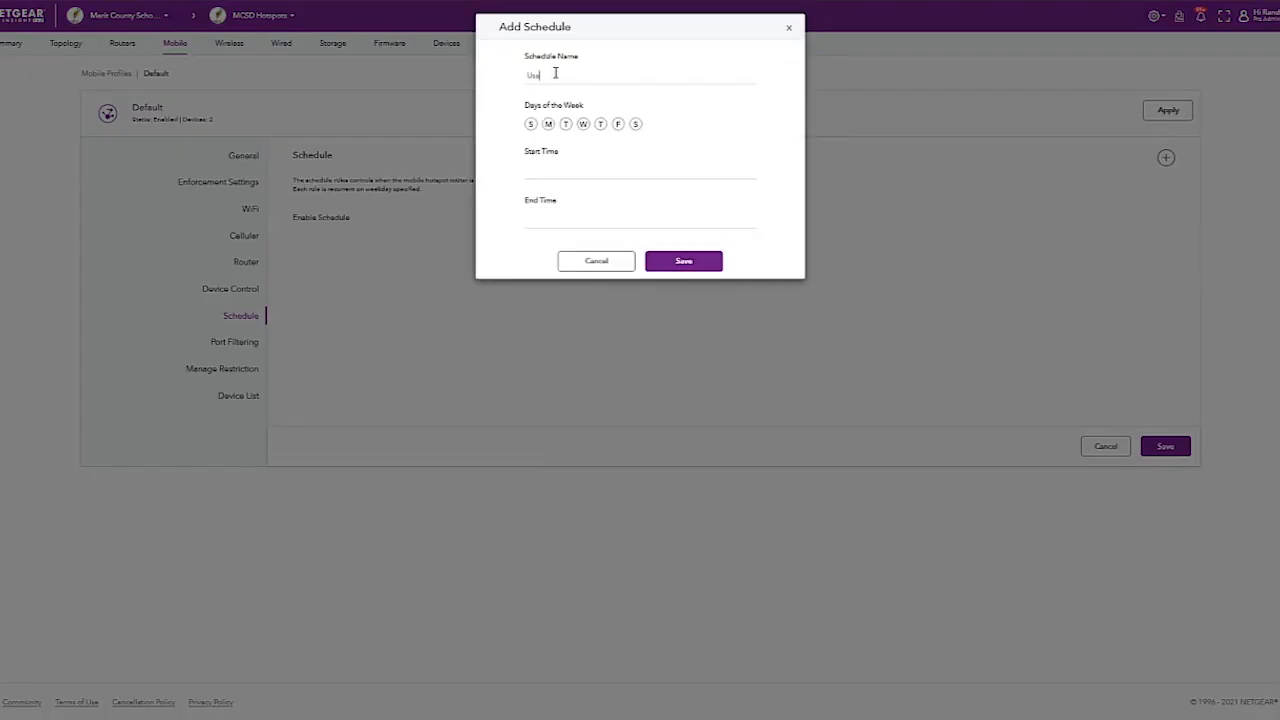
Set the Usage schedule's start time, then move on to the profile's Cellular settings.
left_click(640, 170)
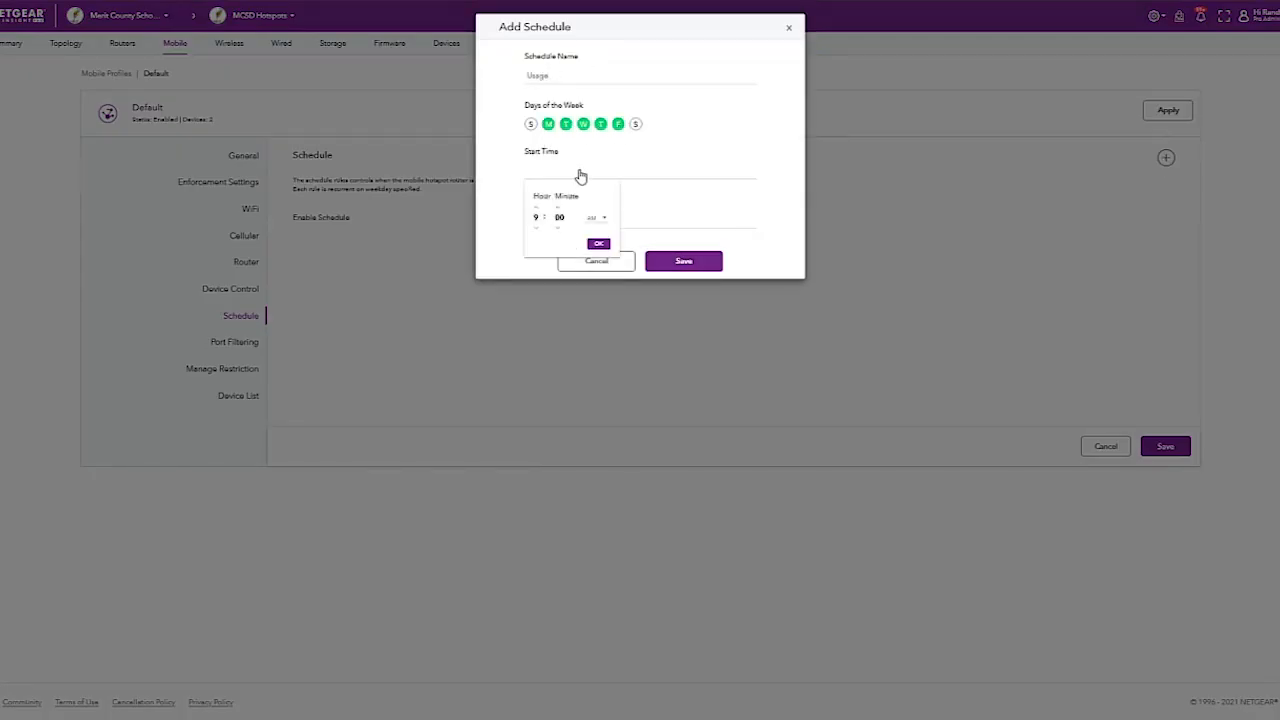
left_click(598, 244)
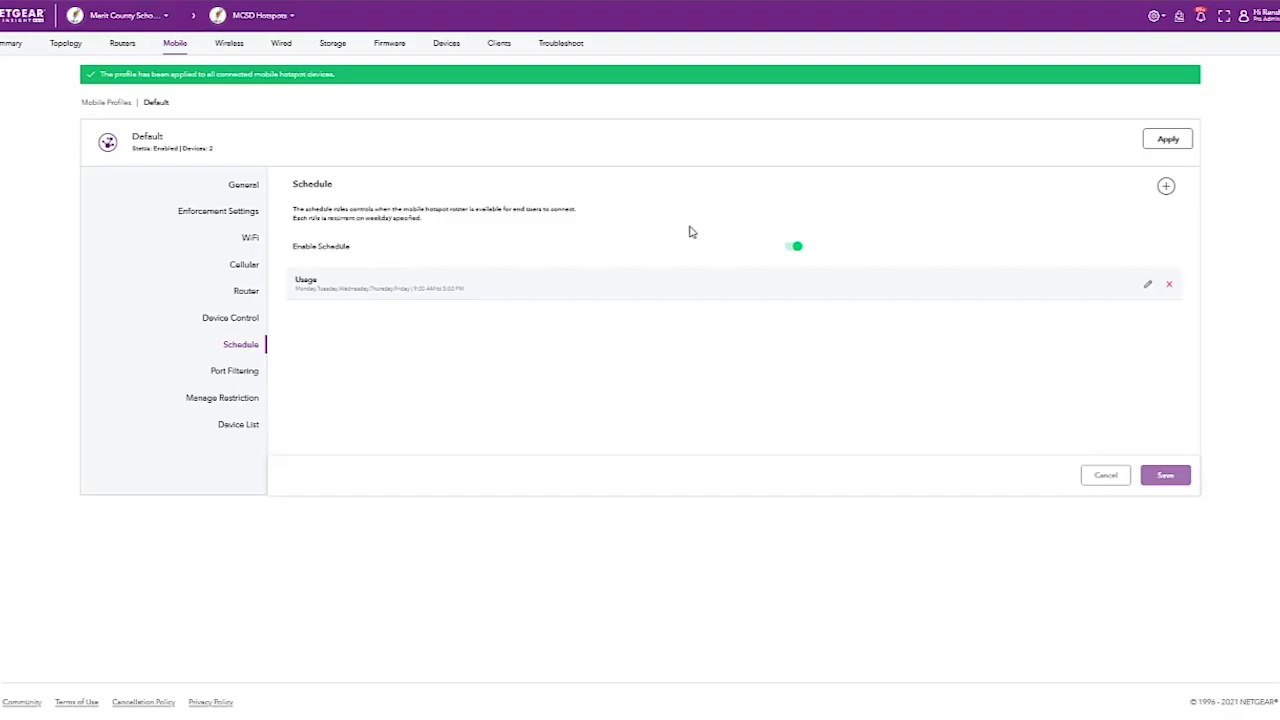
left_click(244, 236)
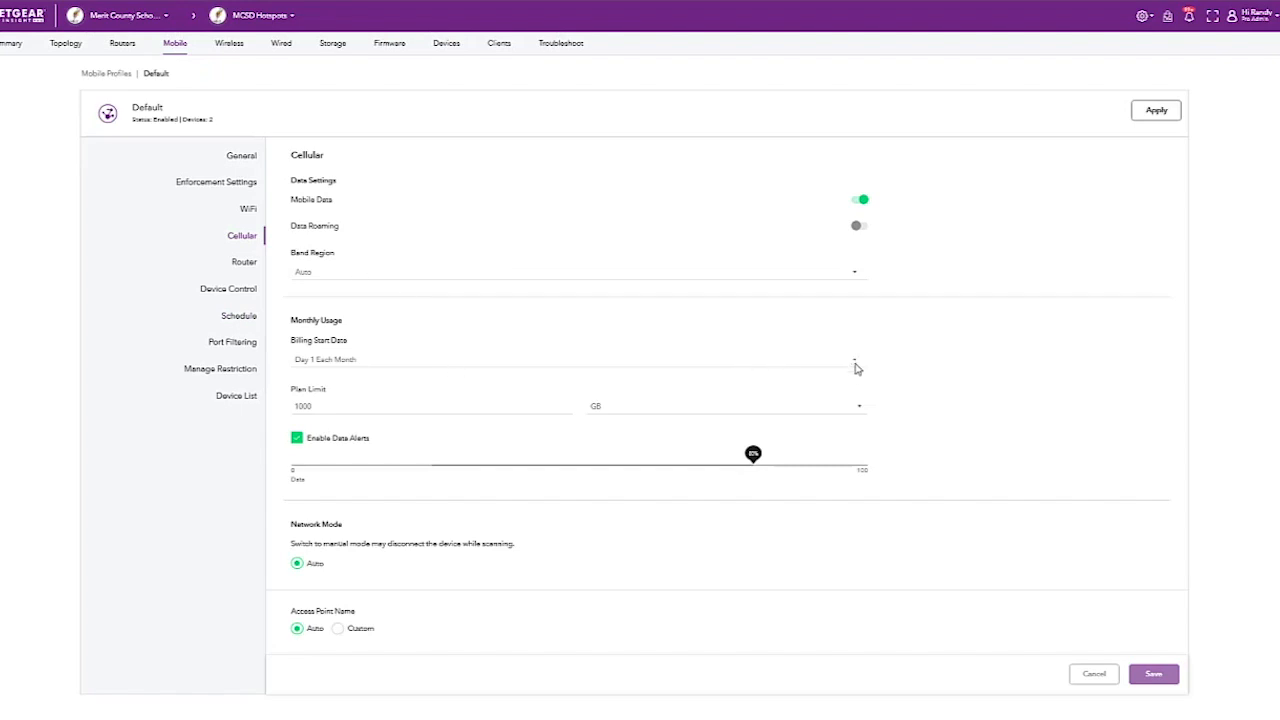
Replace the Plan Limit 1000 with 10 GB and save the Default profile.
left_click(400, 406)
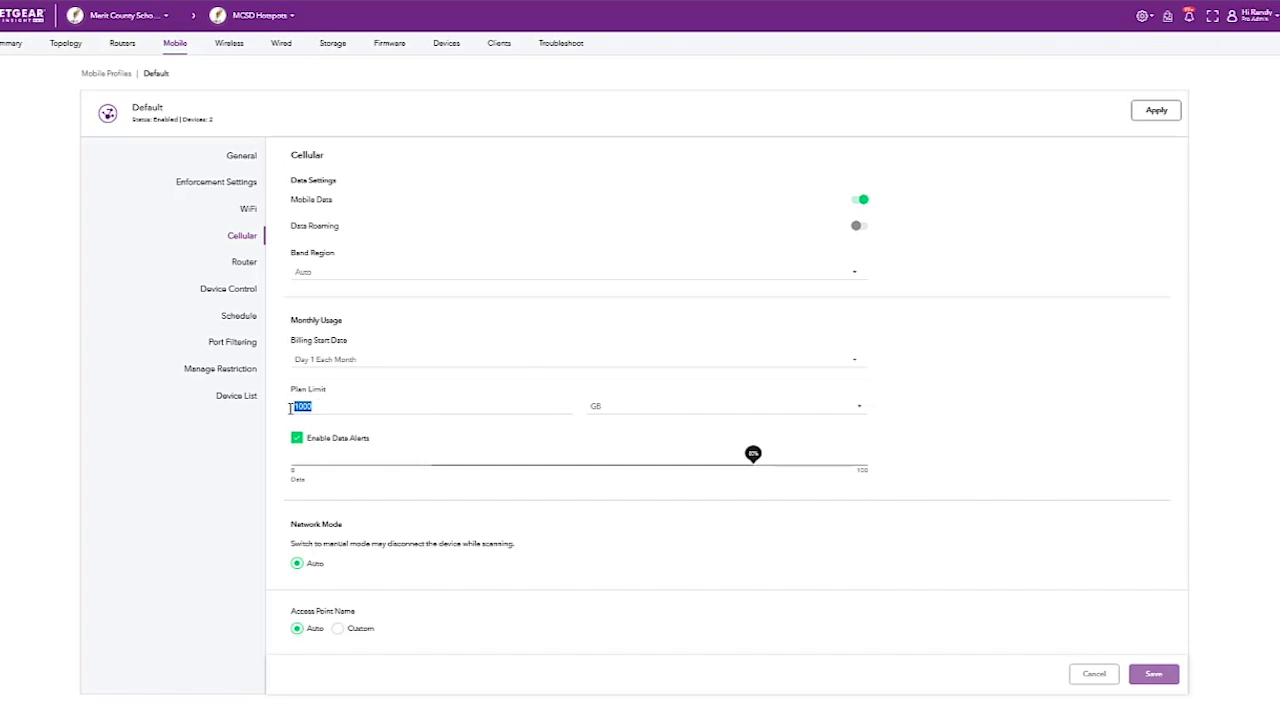
type("1")
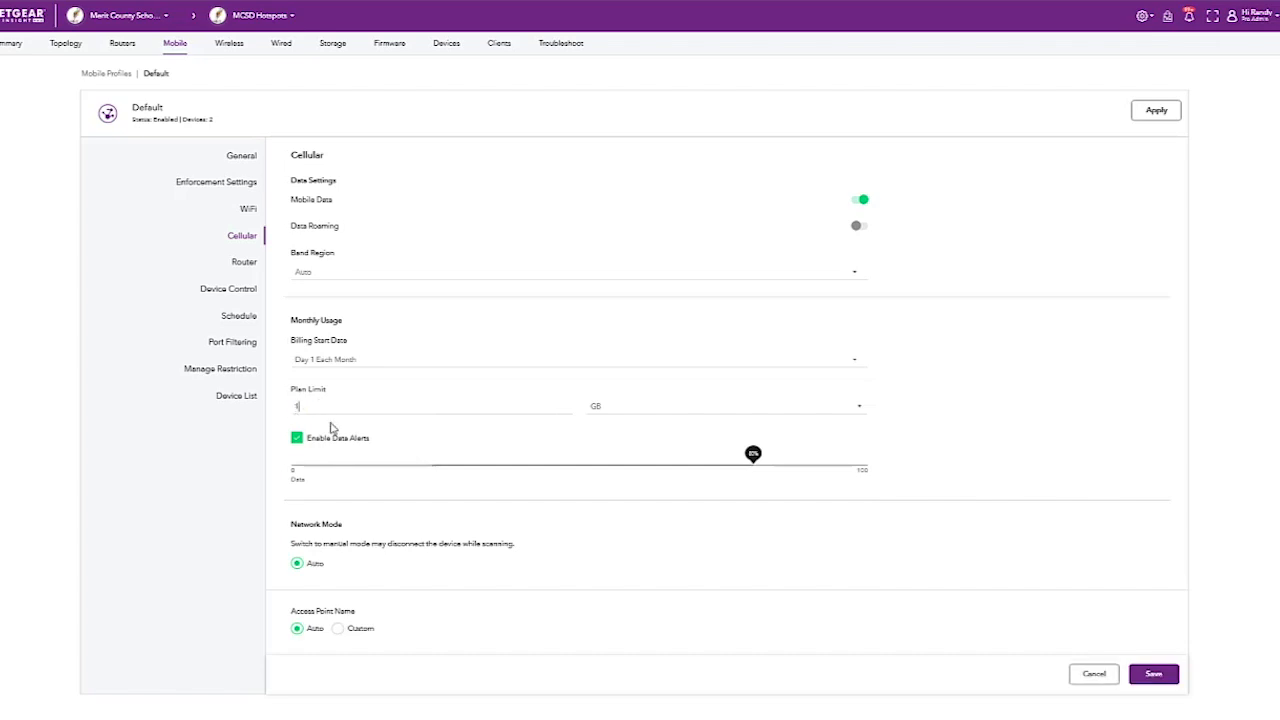
type("0")
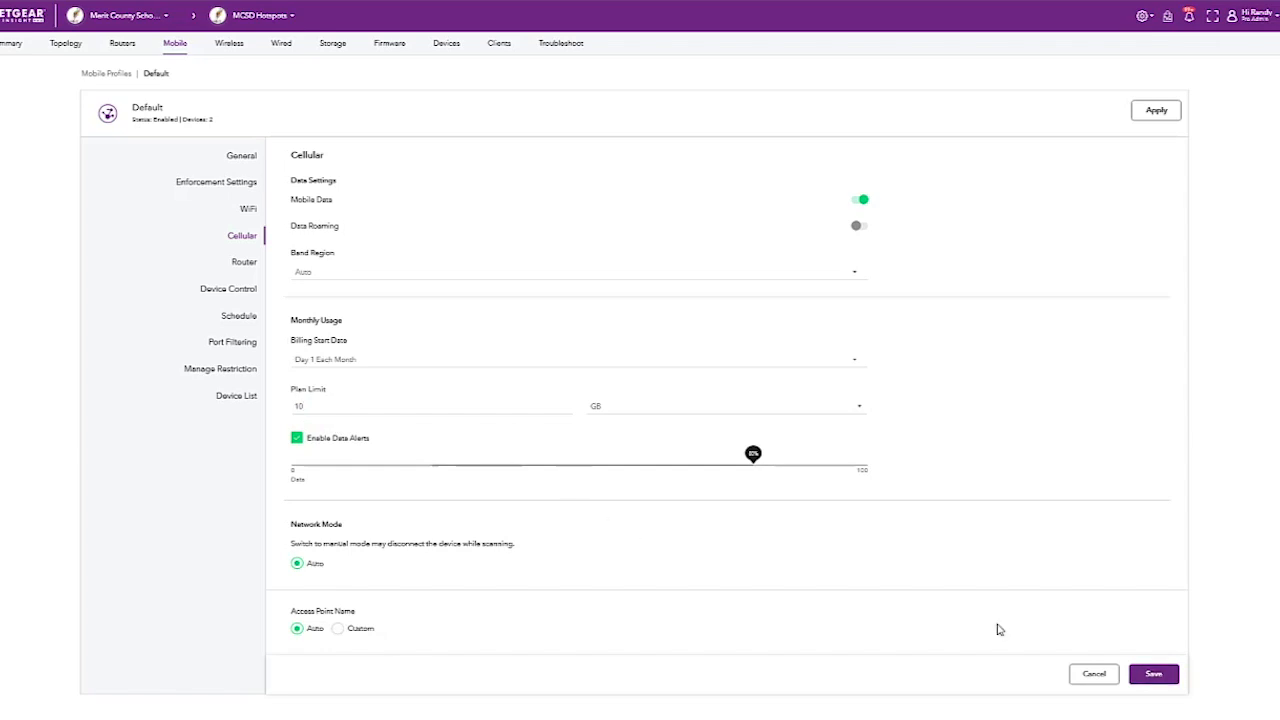
left_click(174, 44)
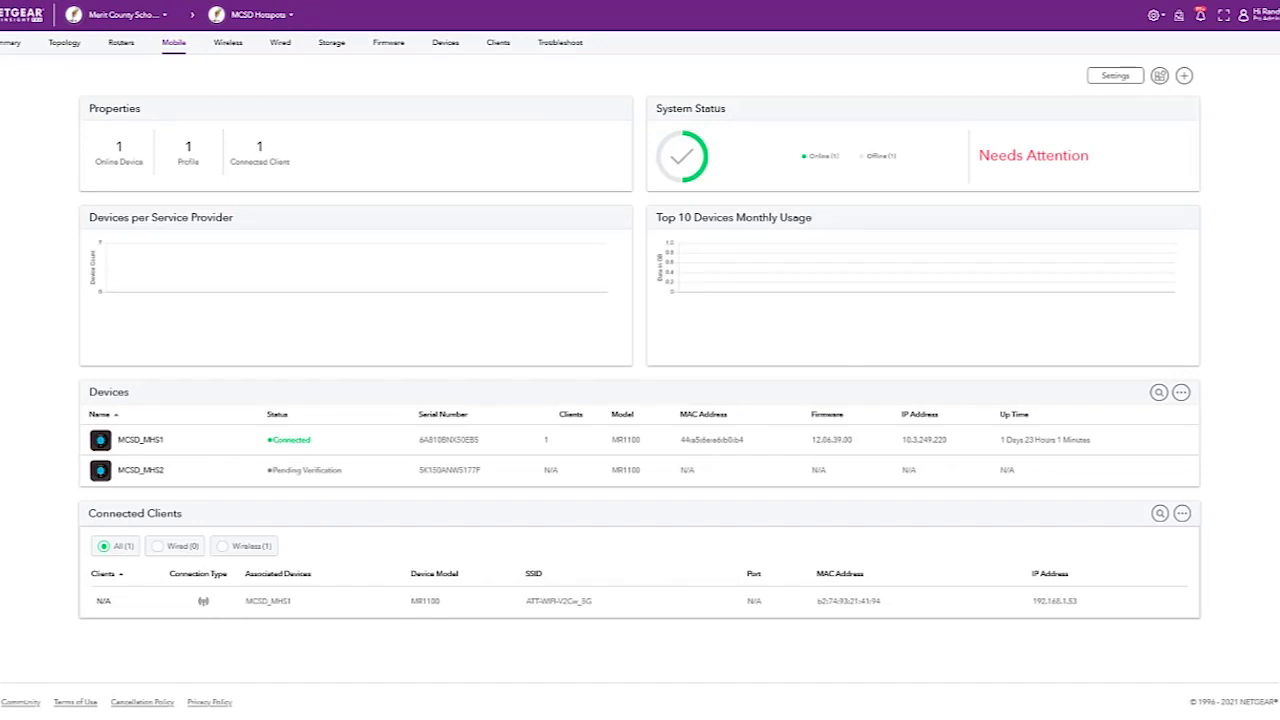
mouse_move(1184, 76)
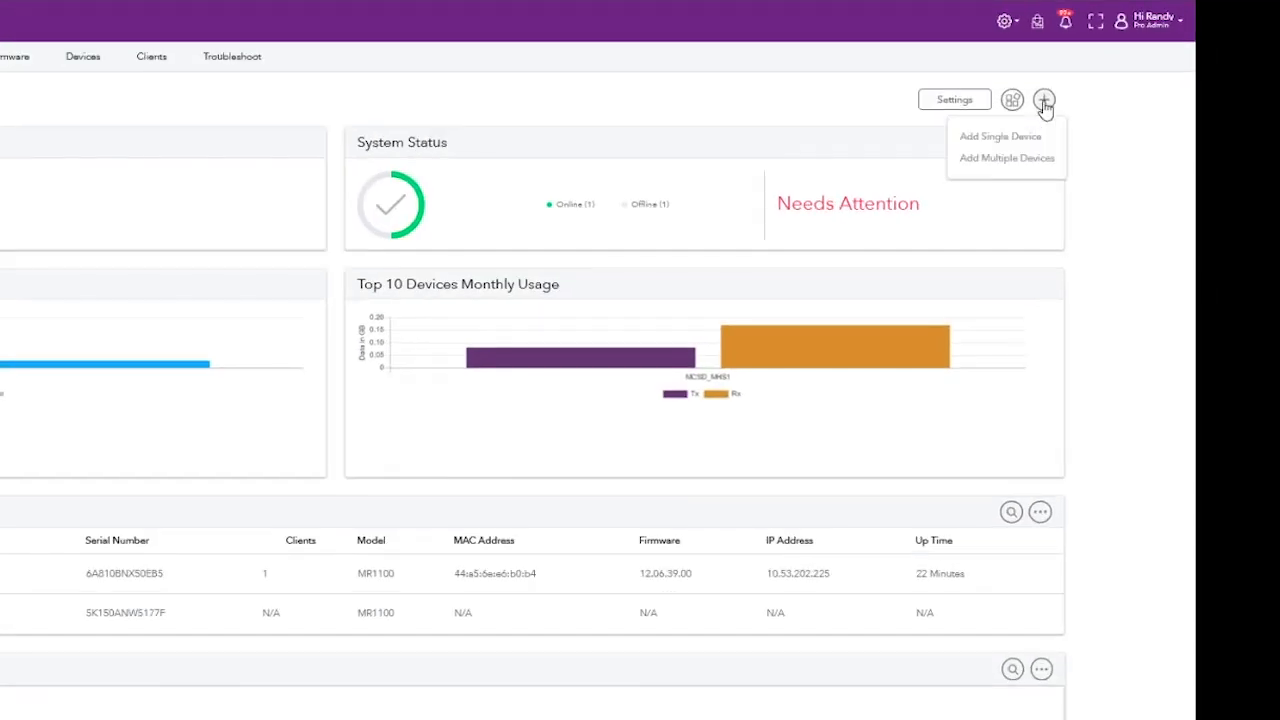
Add a single hotspot by serial number SK160BNW518.
left_click(1000, 136)
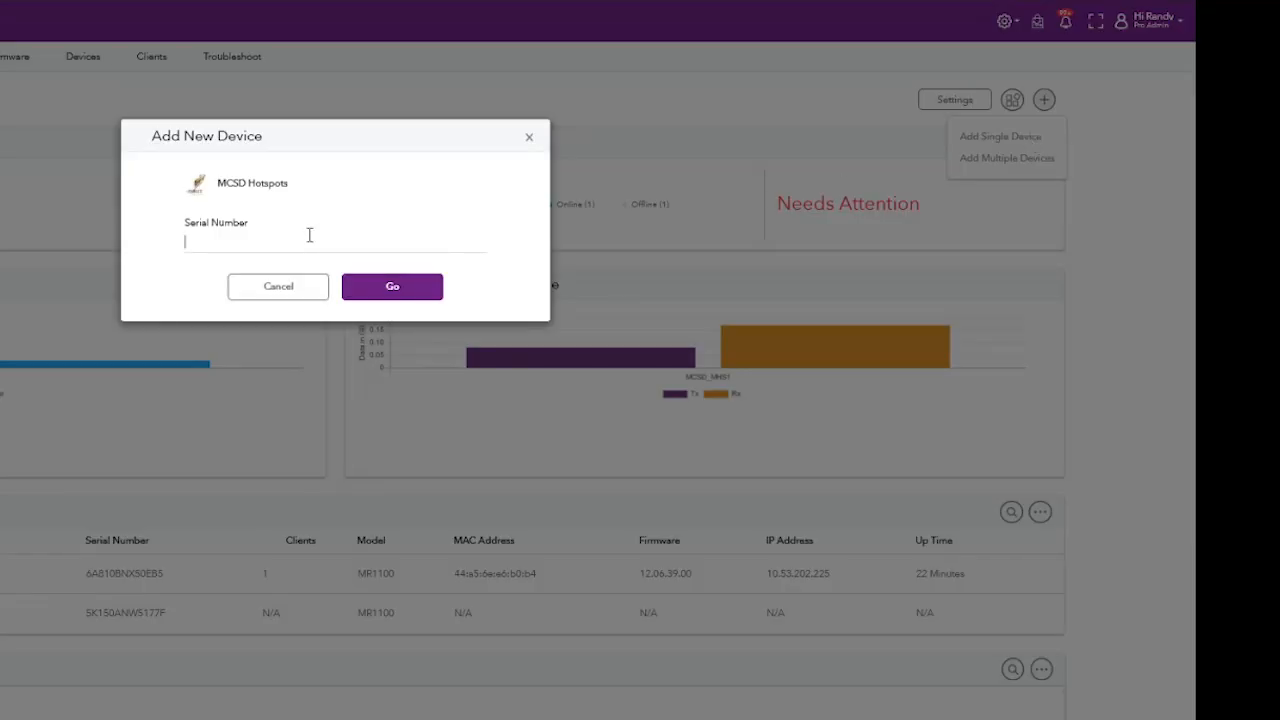
type("SK1")
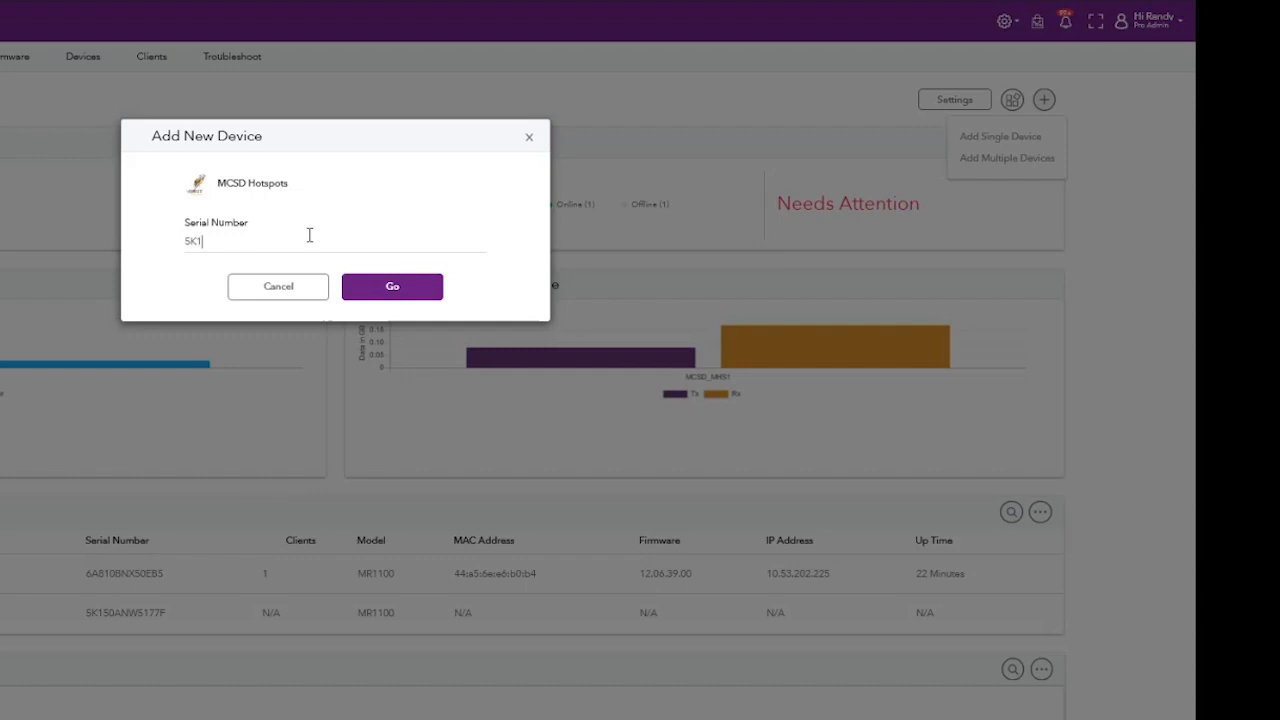
type("60BNW")
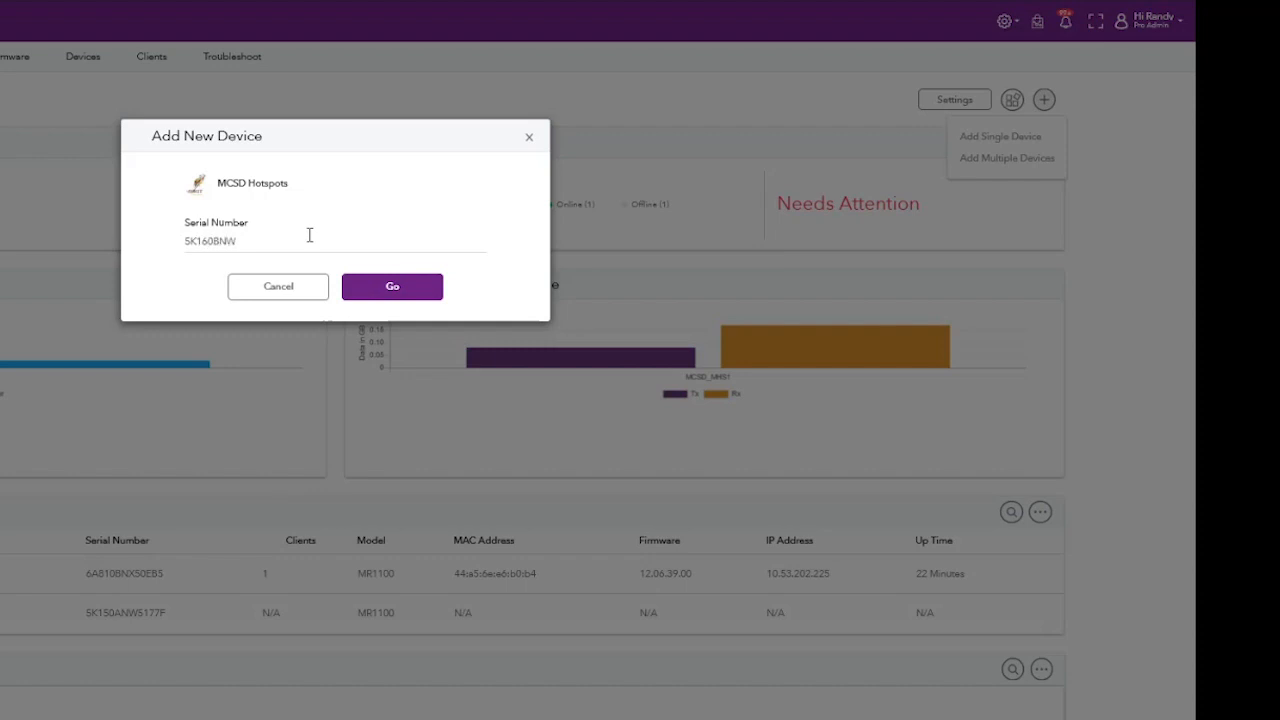
type("518")
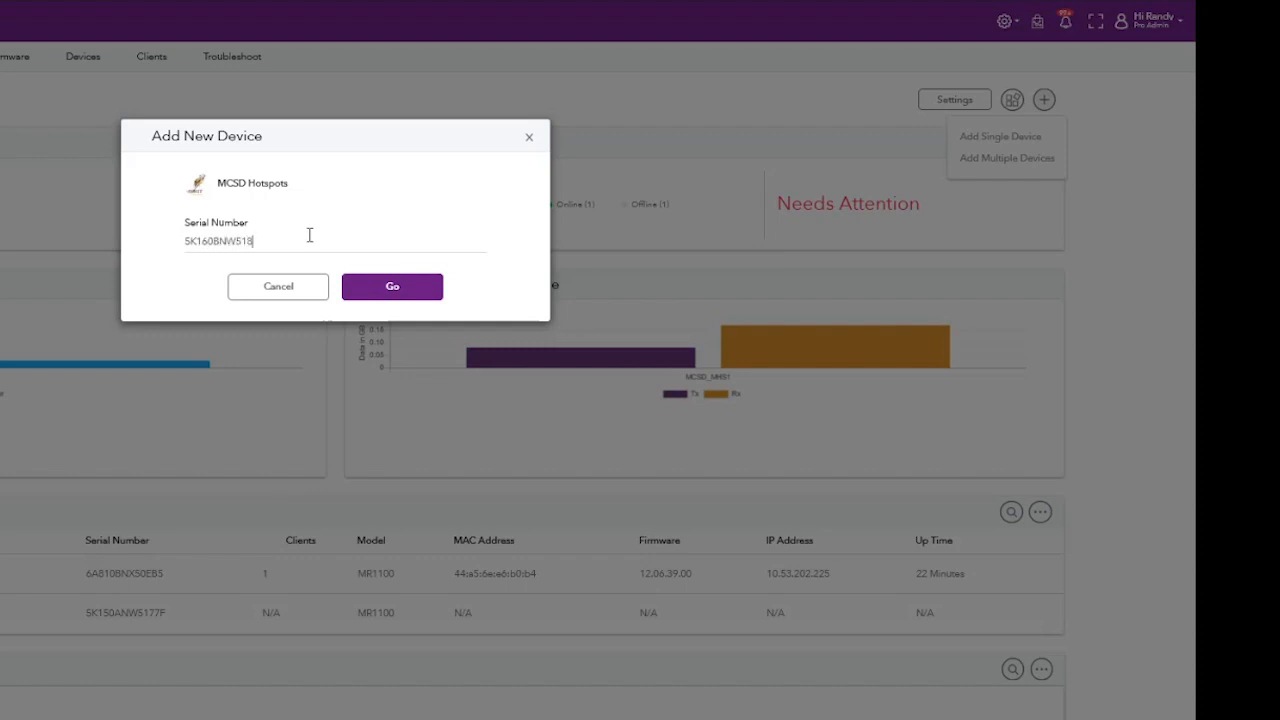
left_click(392, 288)
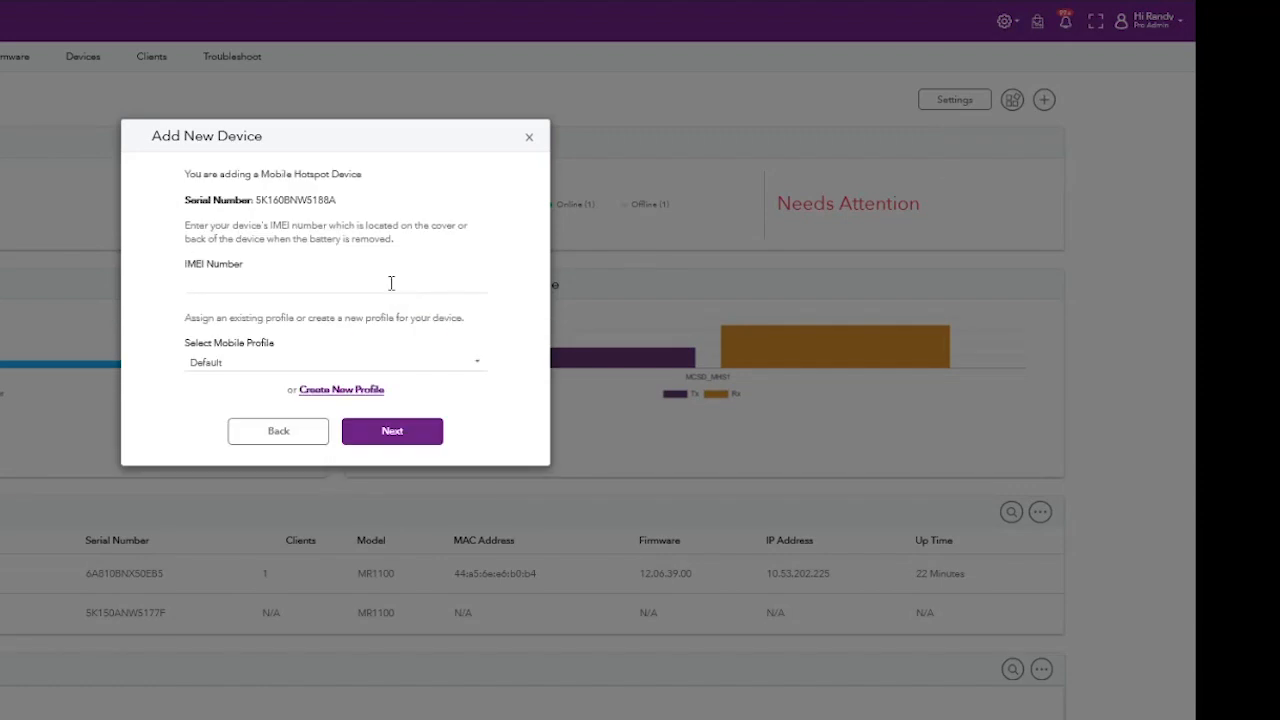
type("015240000")
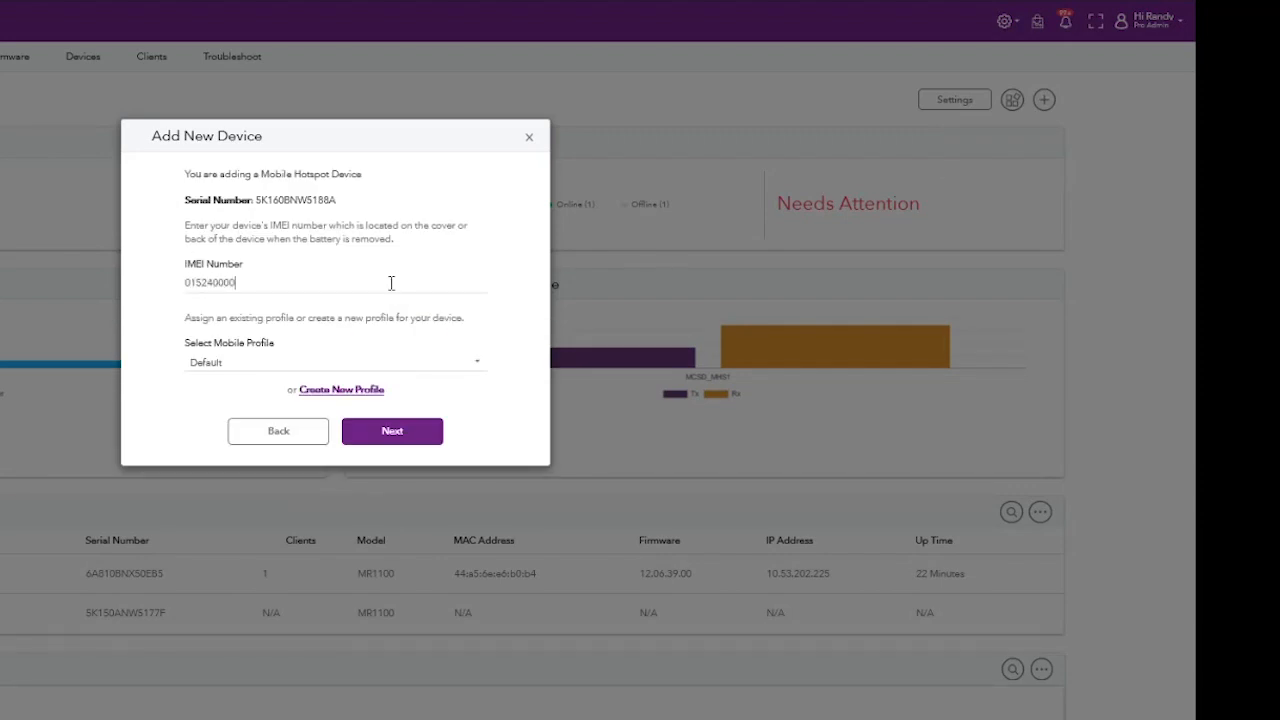
type("425799")
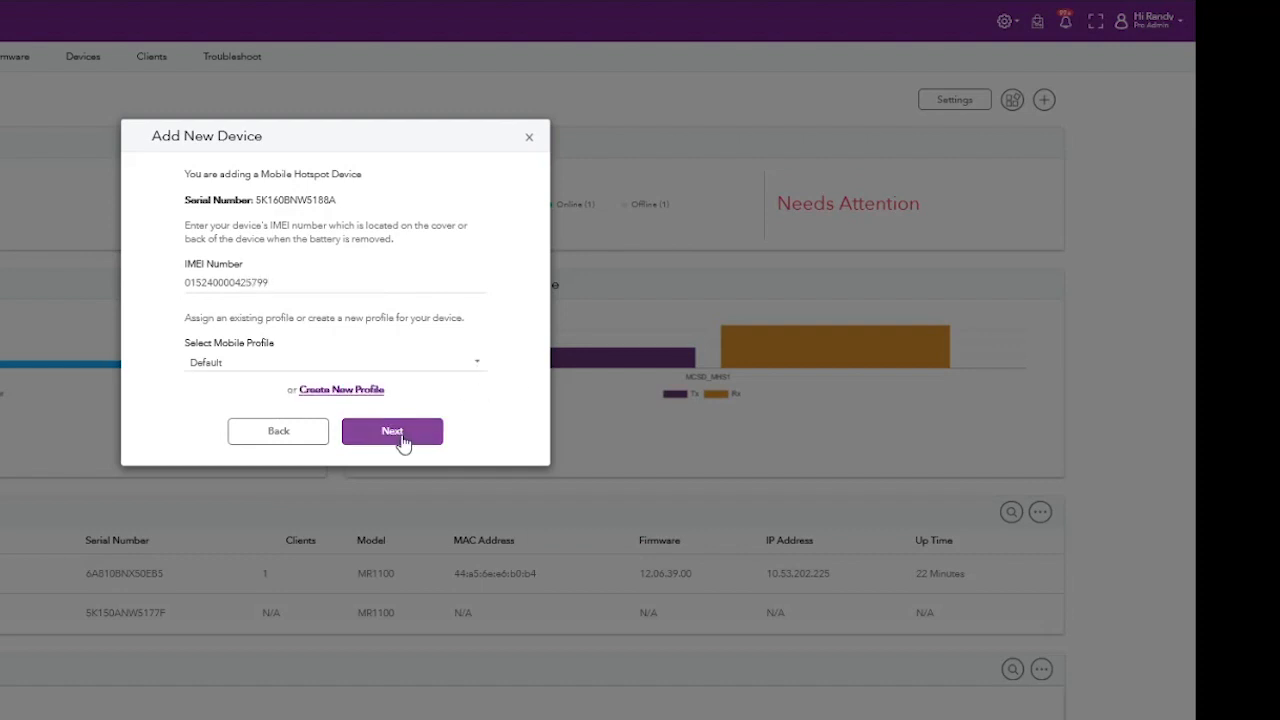
left_click(392, 432)
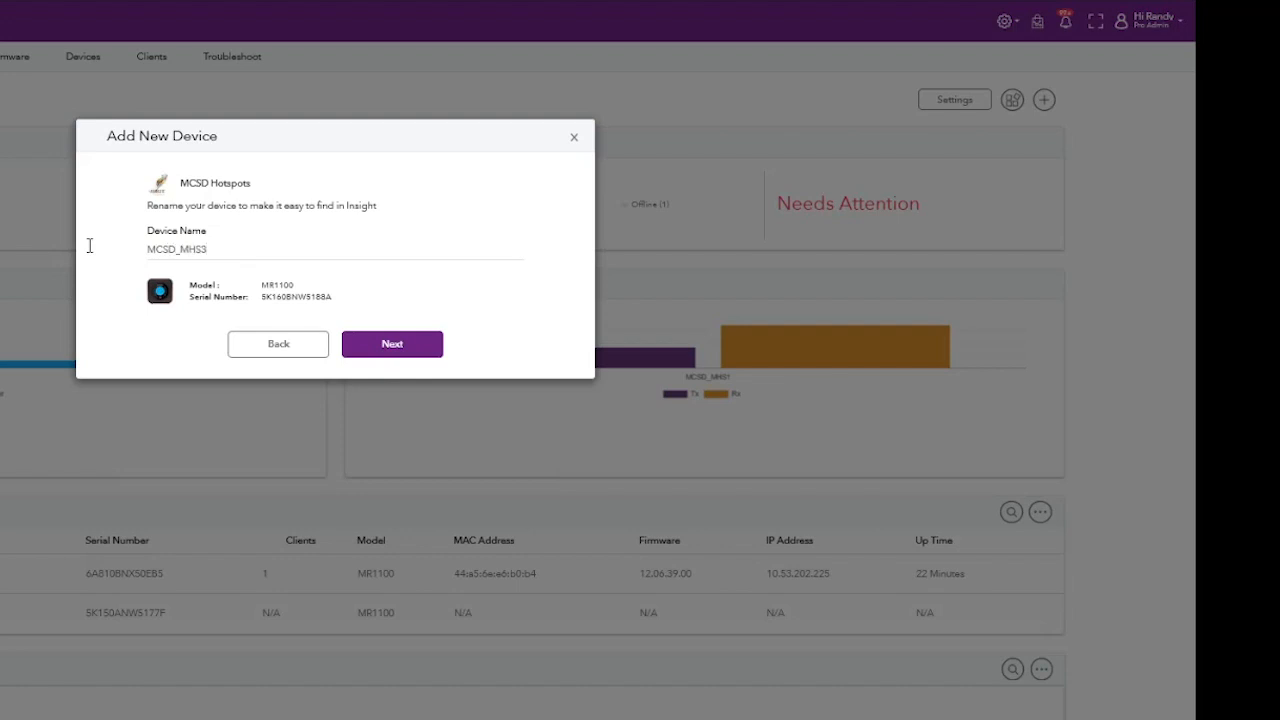
left_click(392, 344)
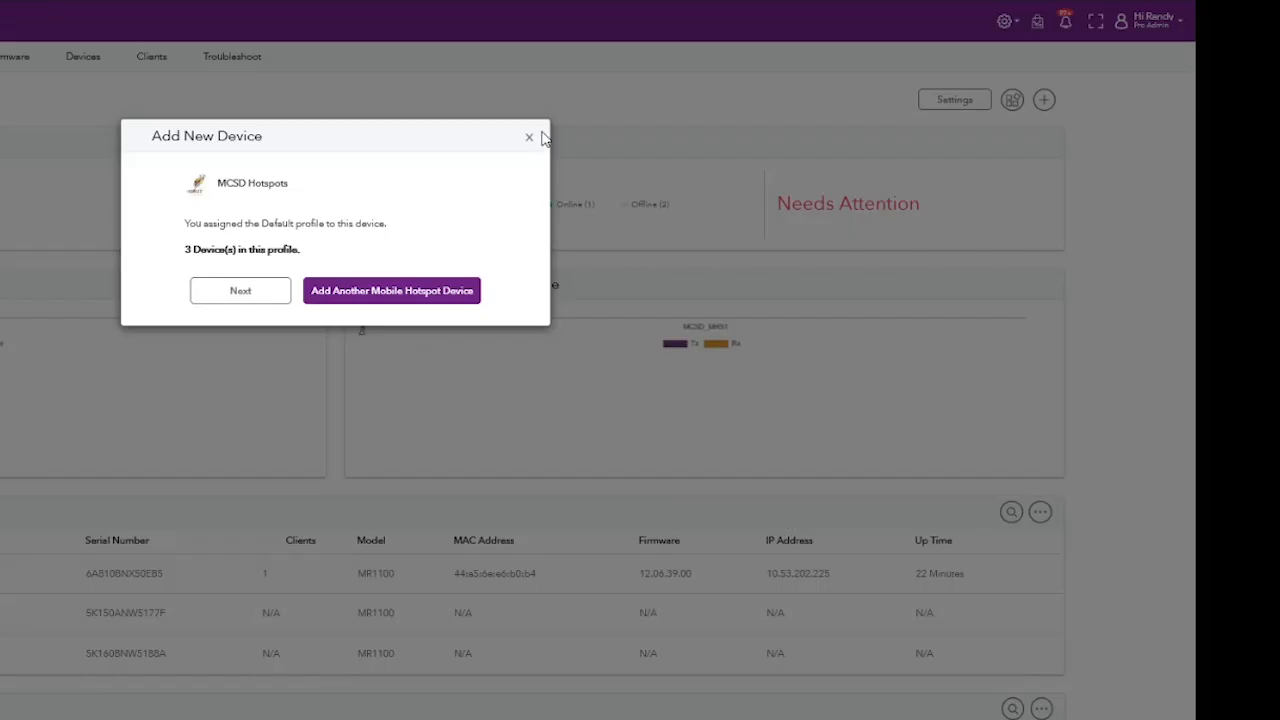
left_click(240, 290)
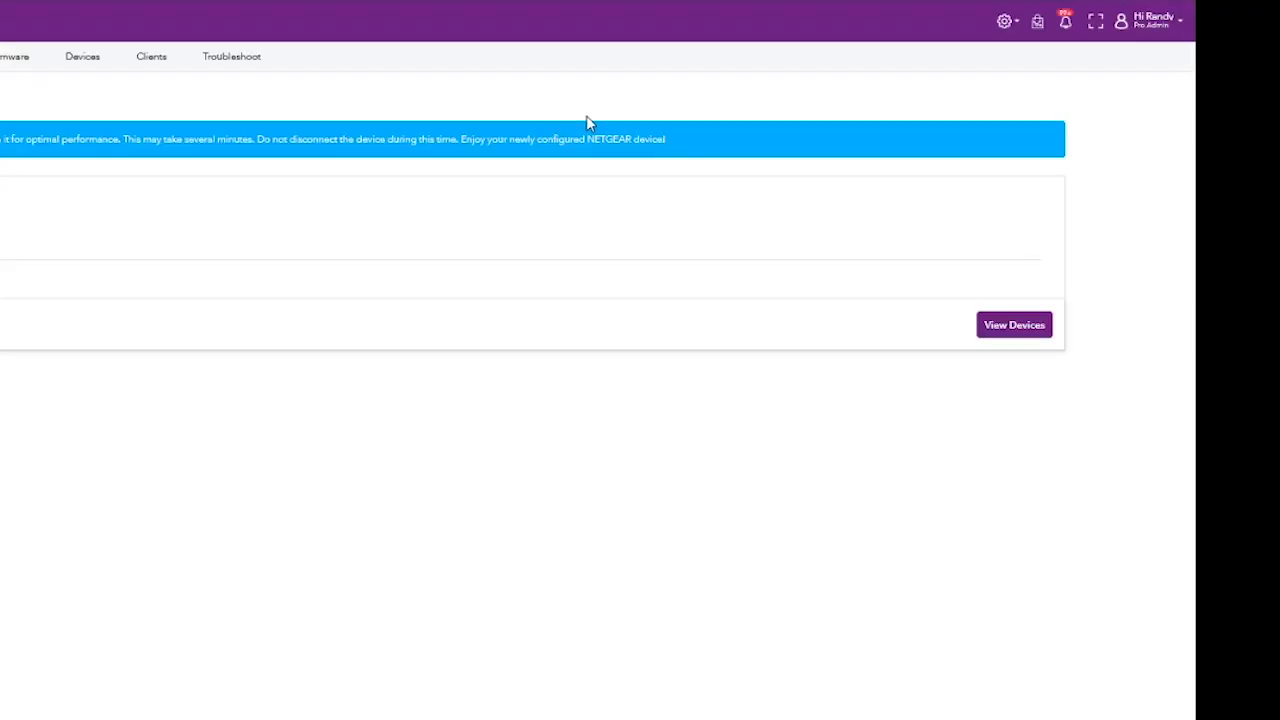
left_click(1012, 324)
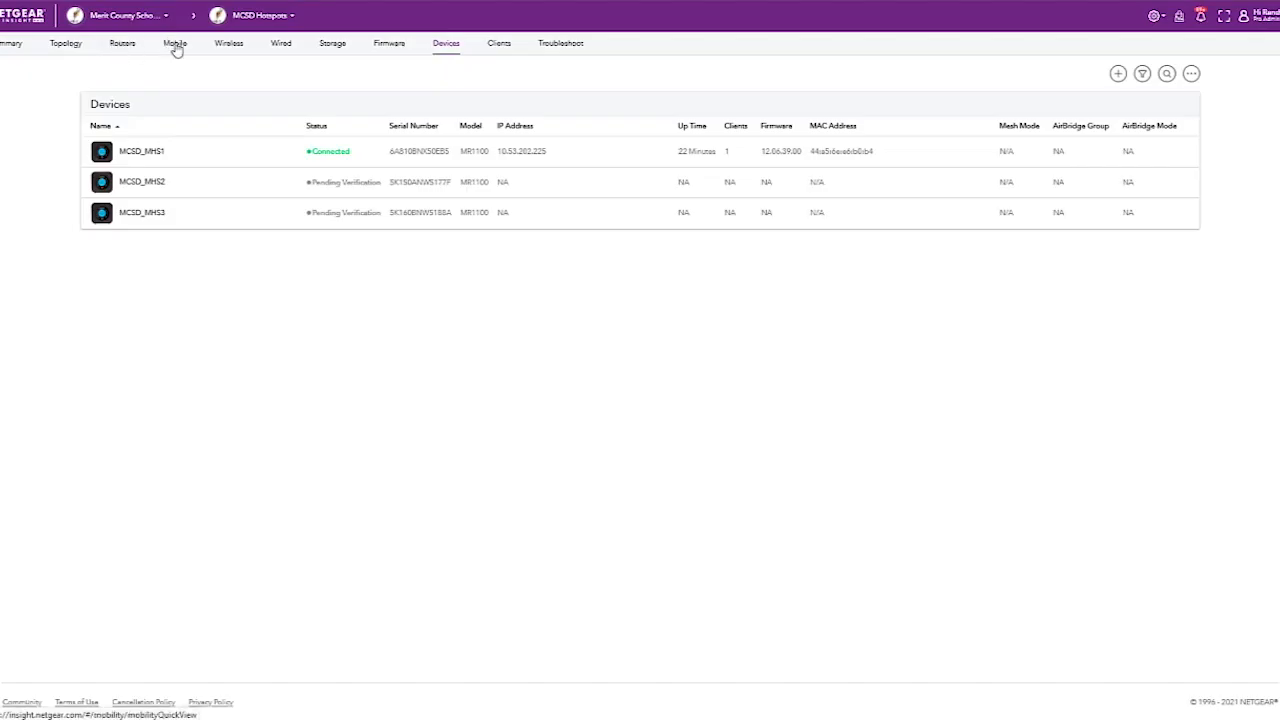
Return to the mobile hotspot overview and show all organizations in the account.
left_click(174, 44)
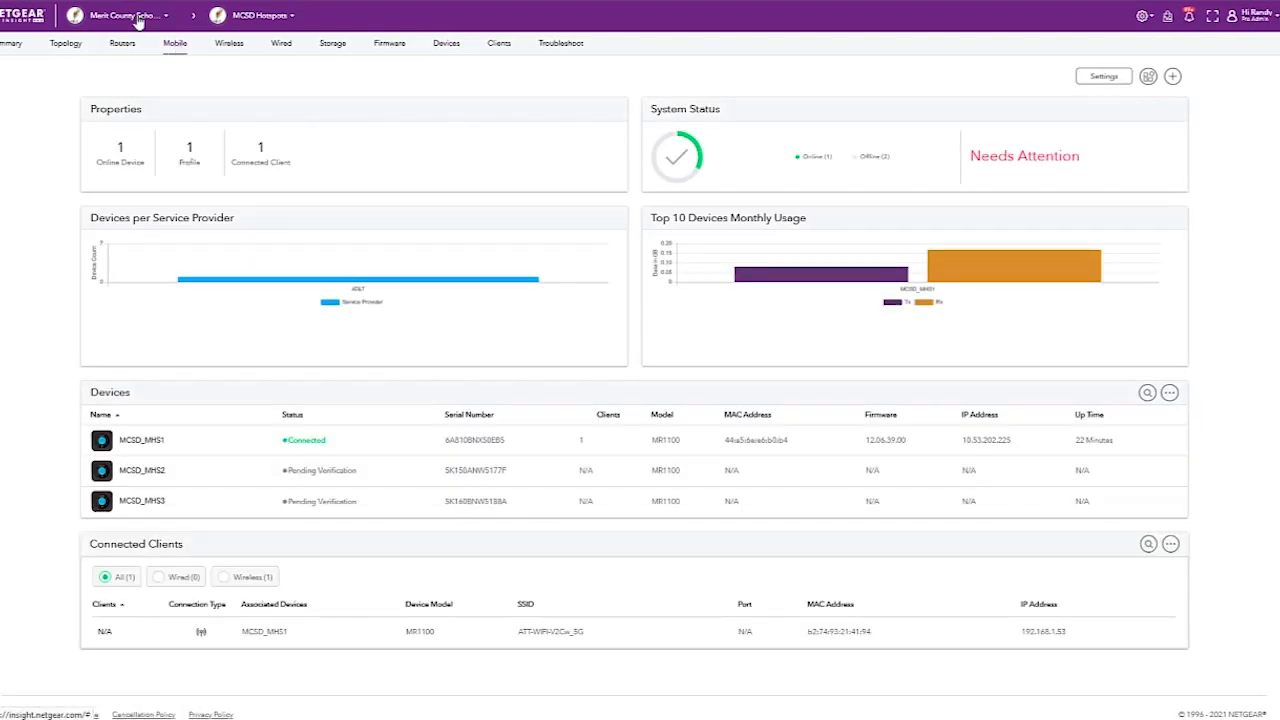
left_click(120, 16)
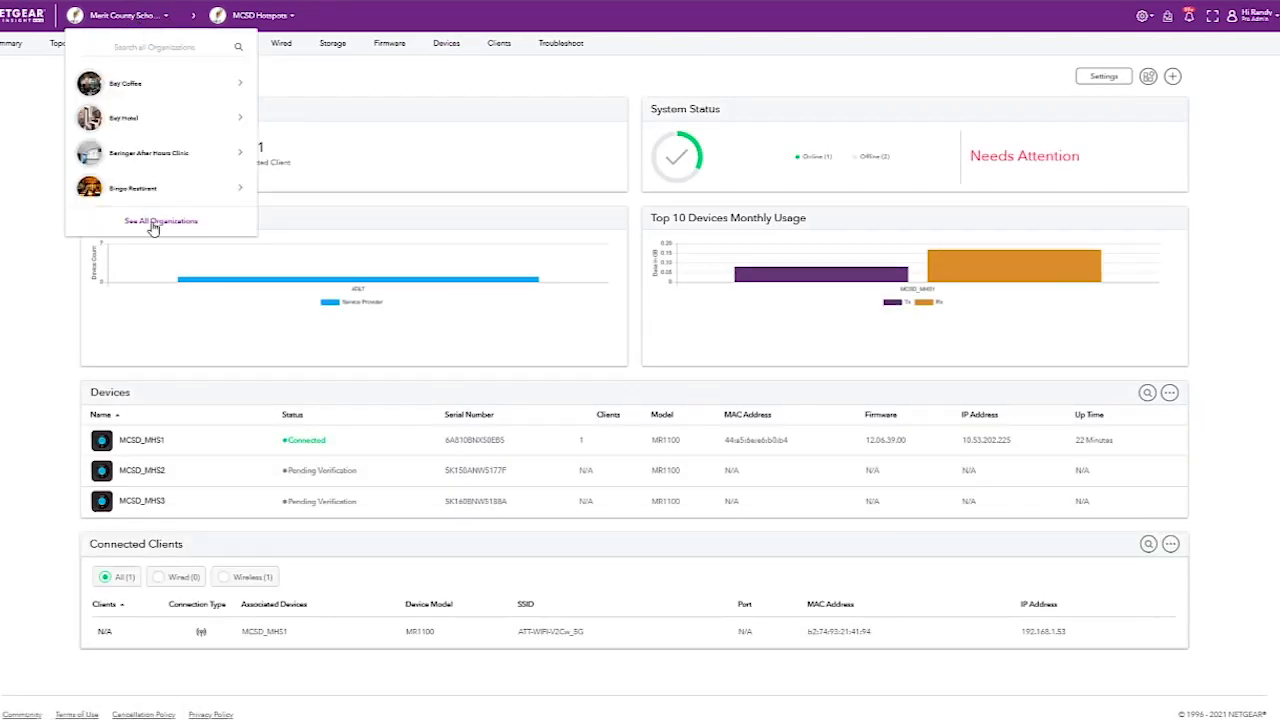
left_click(160, 220)
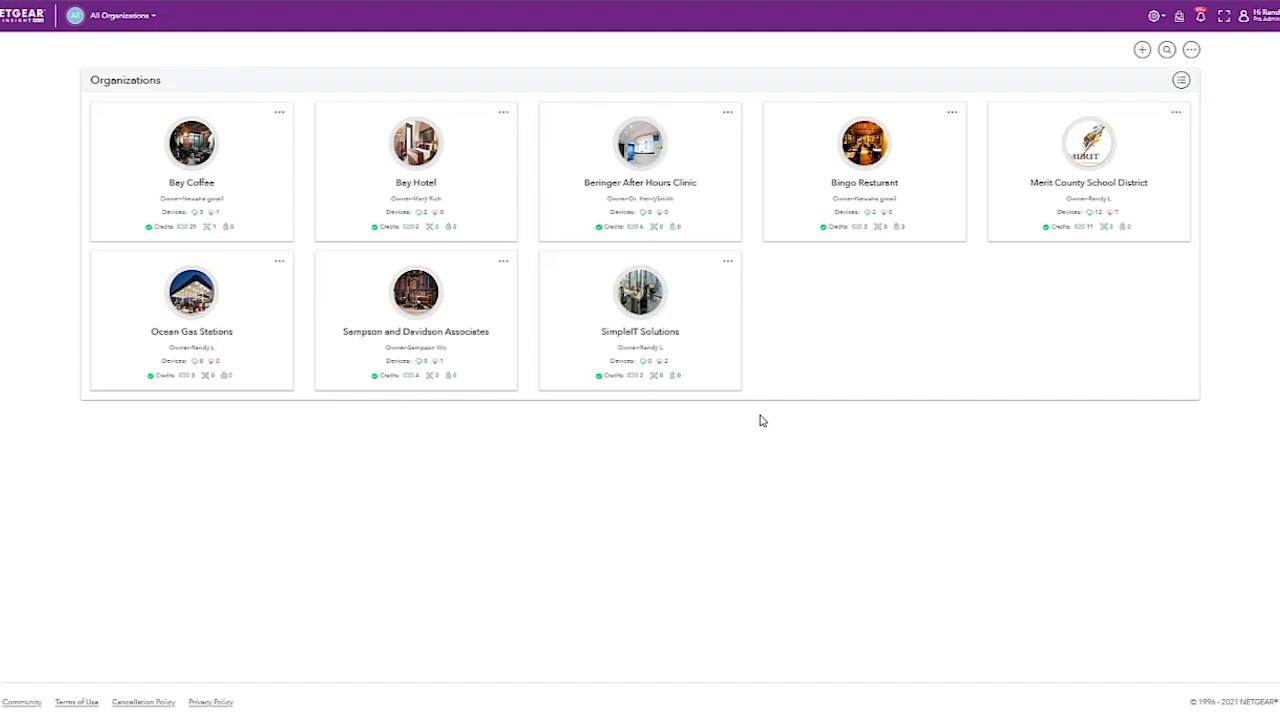
From the top-right gear menu, bring up the account-level Reports list.
left_click(1192, 50)
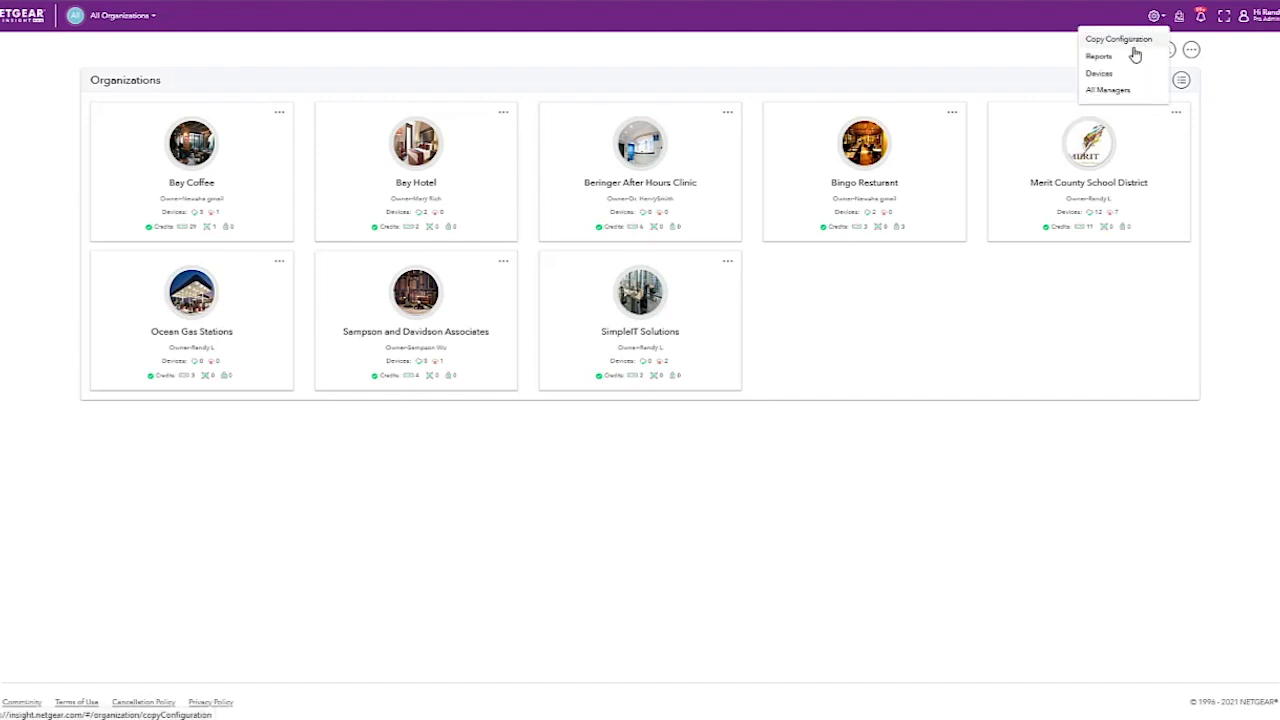
left_click(1098, 56)
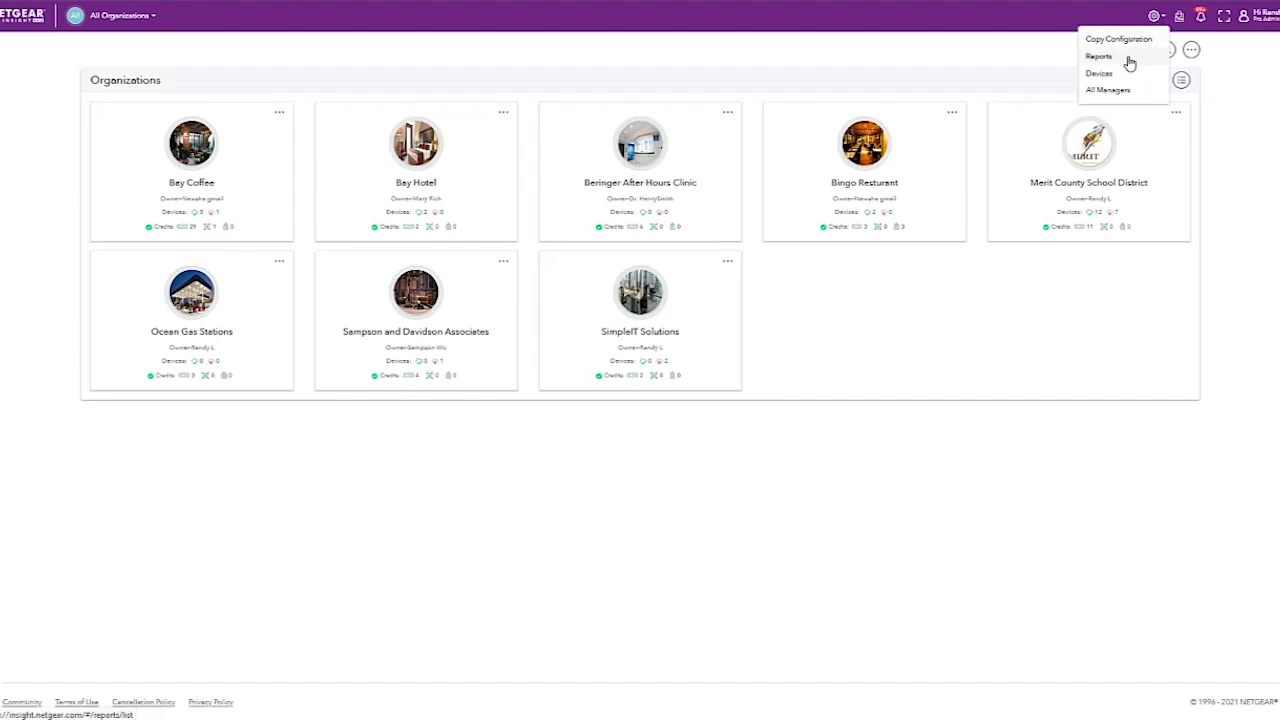
left_click(1098, 56)
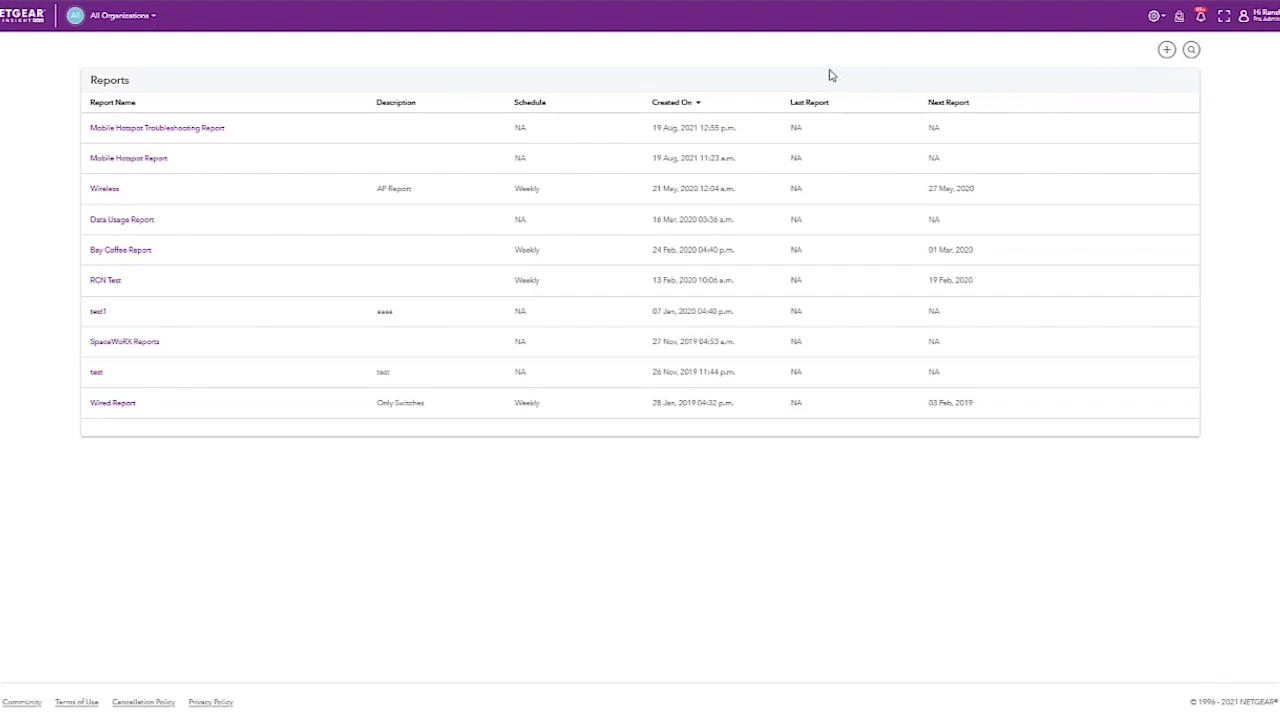
mouse_move(796, 64)
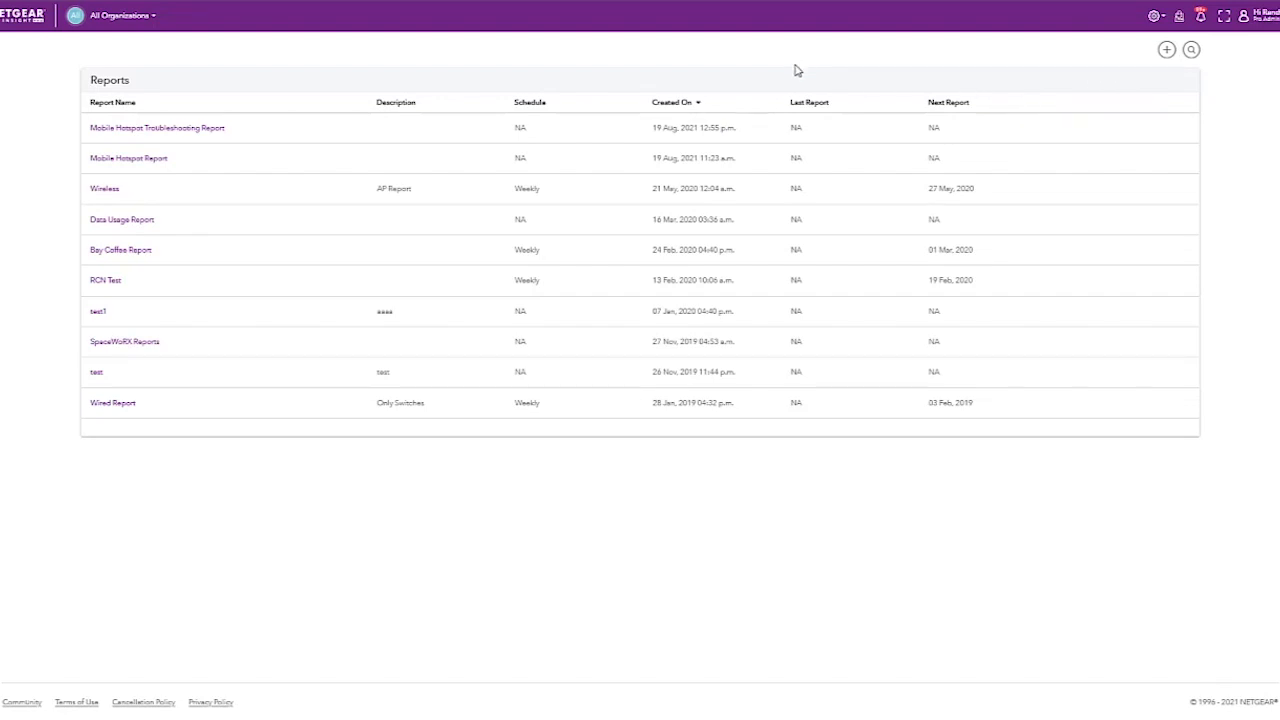
mouse_move(598, 156)
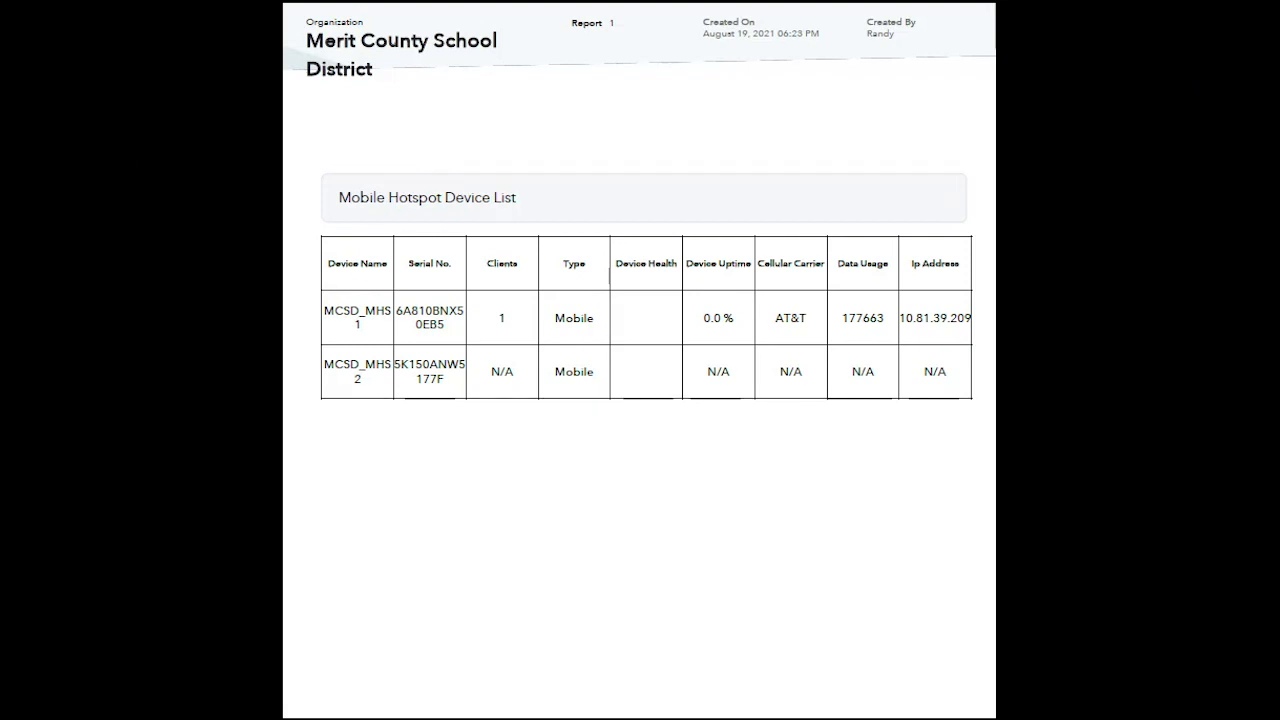
Scroll through the Merit County School District report, then close it back to MCSD Hotspots.
scroll("down", 3)
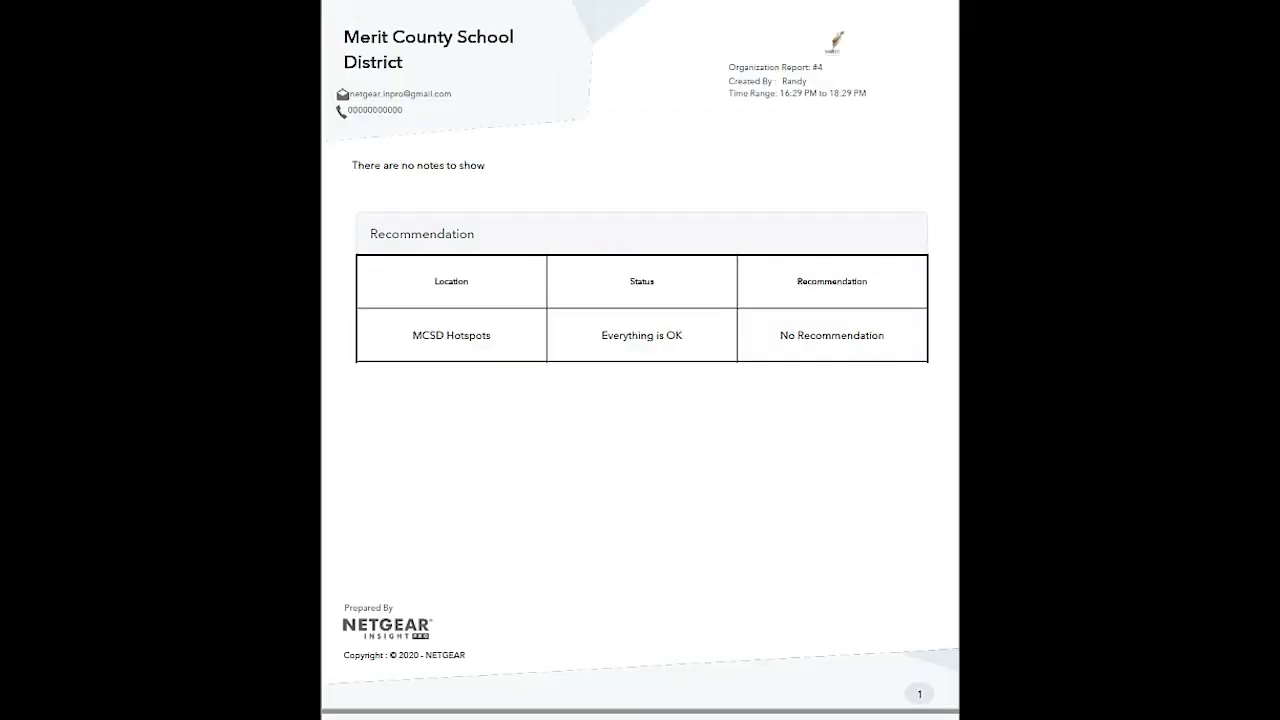
scroll("down", 3)
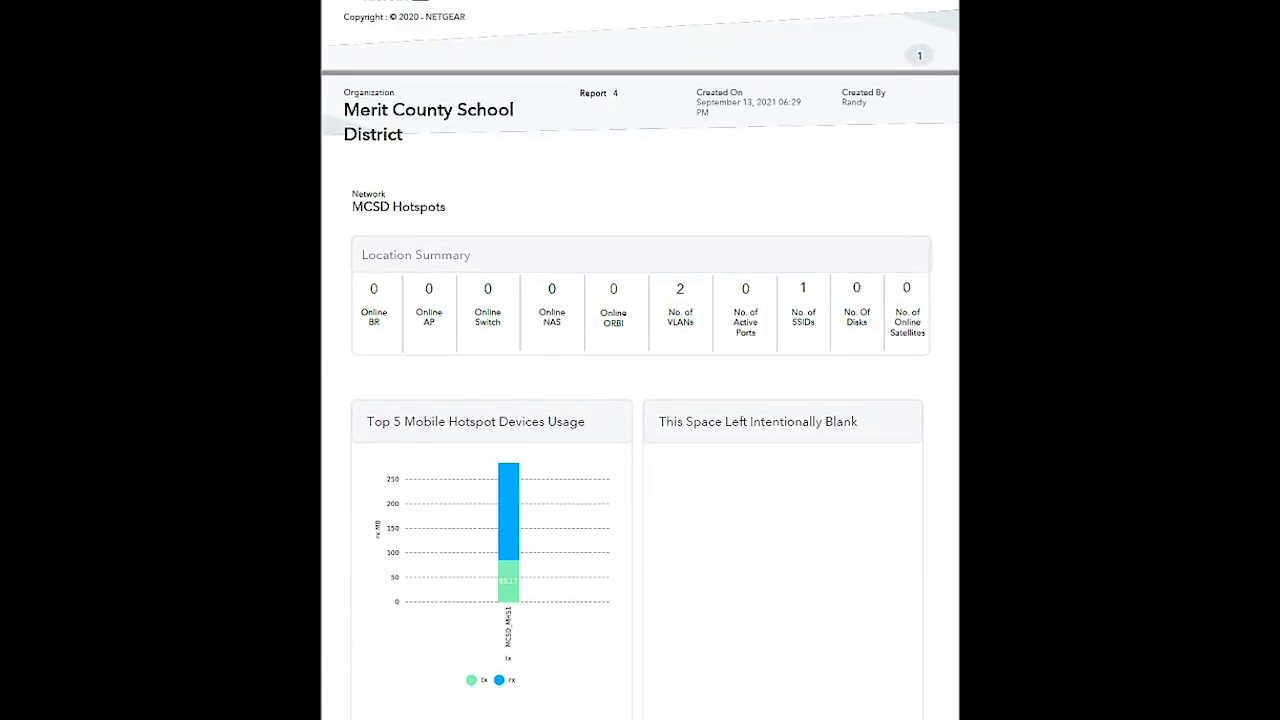
scroll("down", 3)
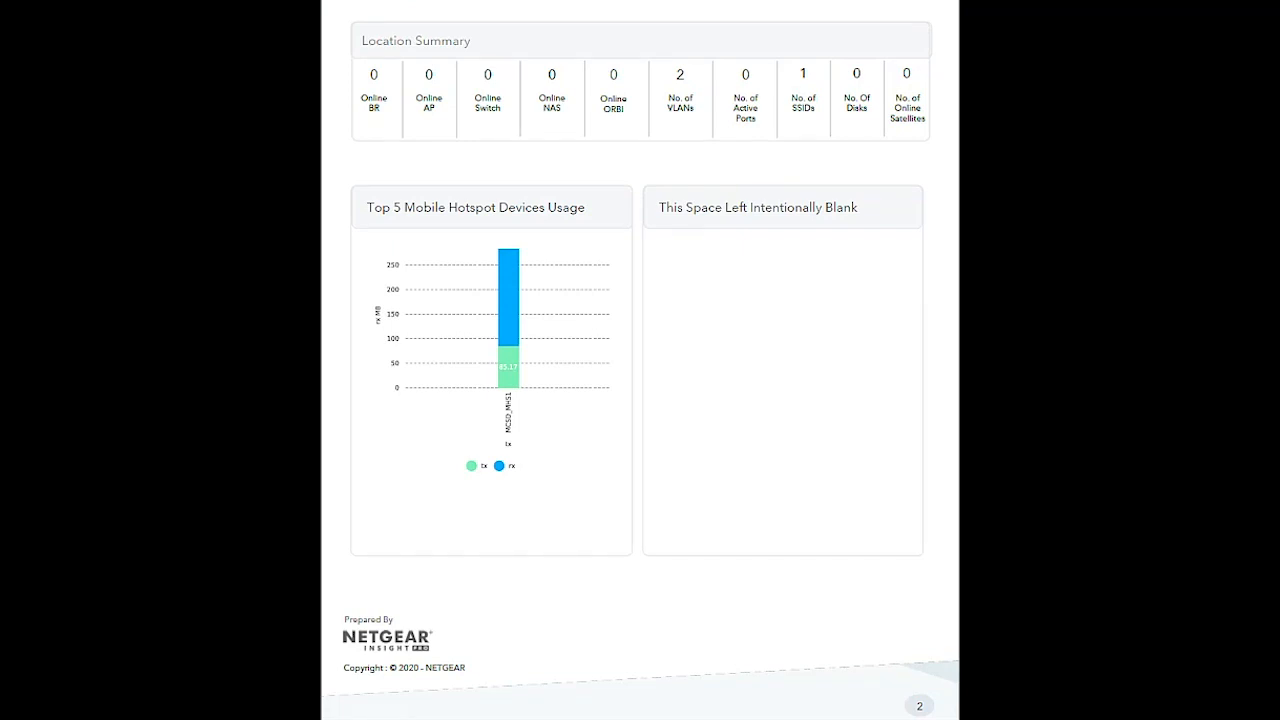
left_click(176, 44)
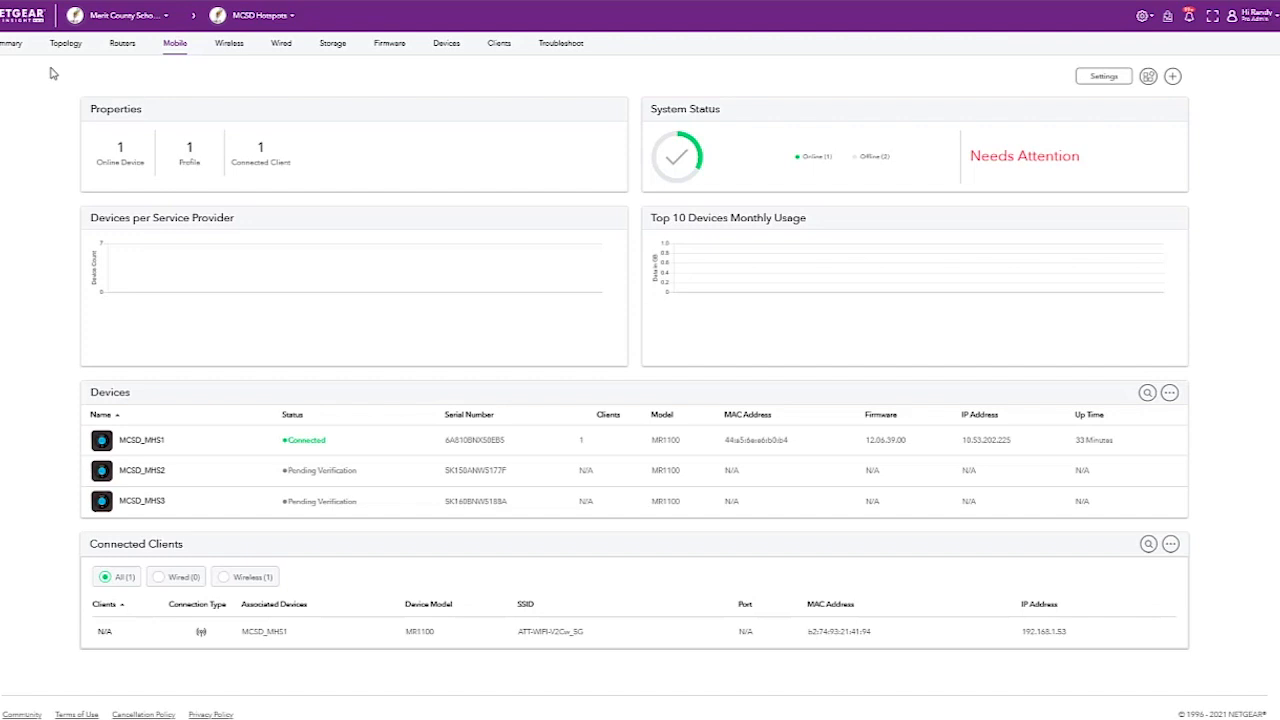
mouse_move(600, 616)
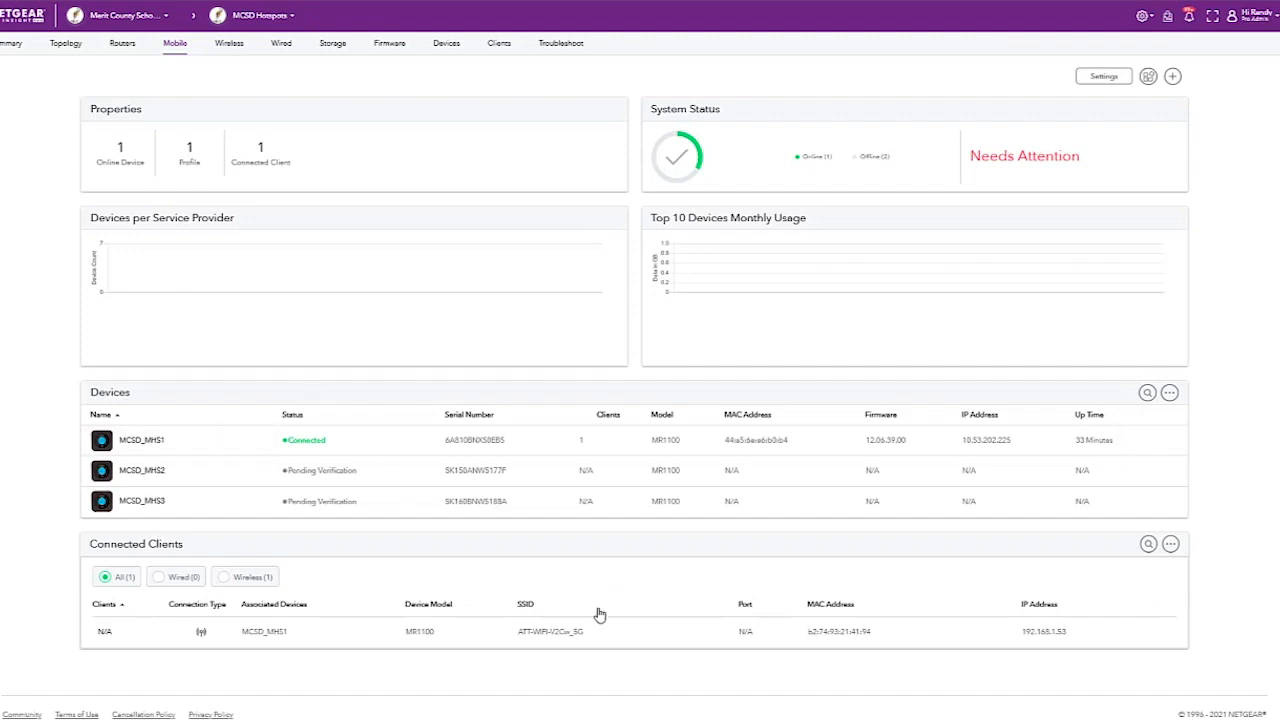
mouse_move(588, 638)
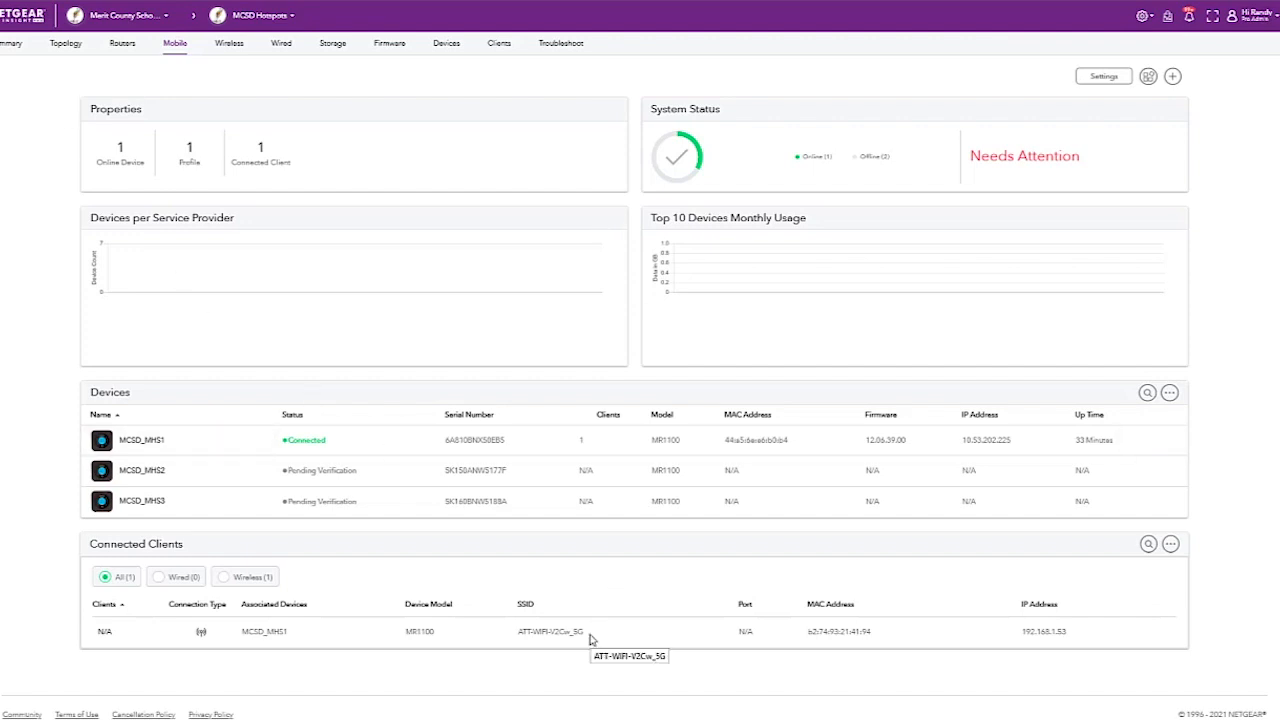